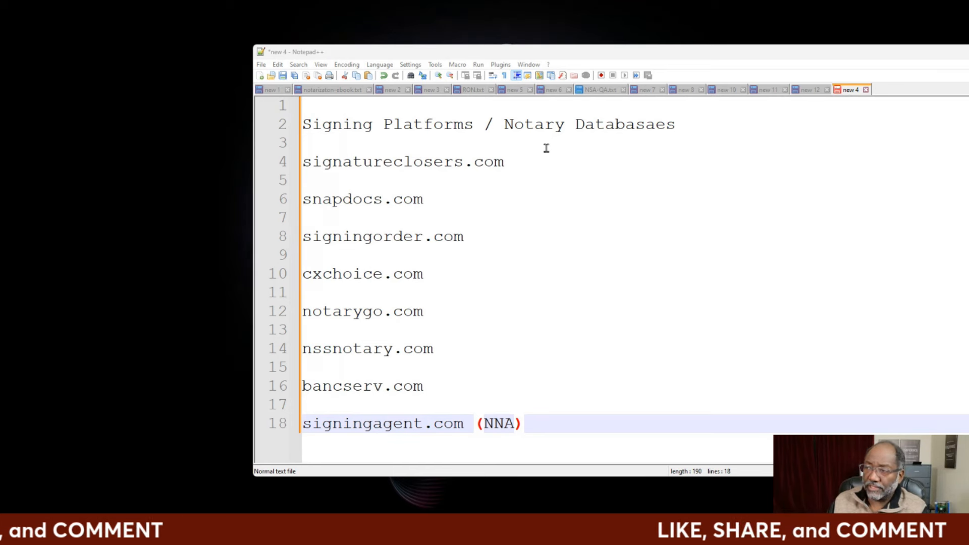
# Review the eight signing-platform websites under 'Signing Platforms / Notary Databases' in Notepad++
pyautogui.click(401, 161)
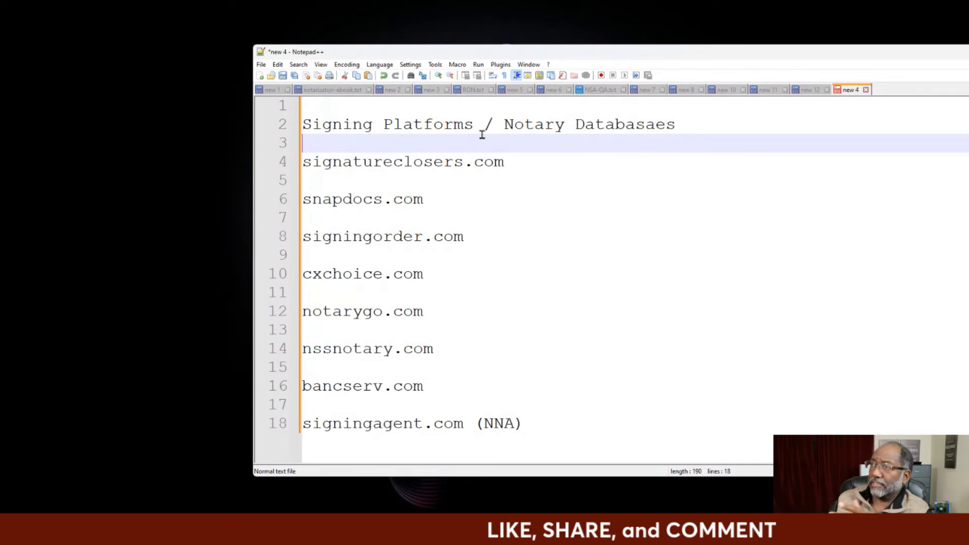
pyautogui.click(400, 236)
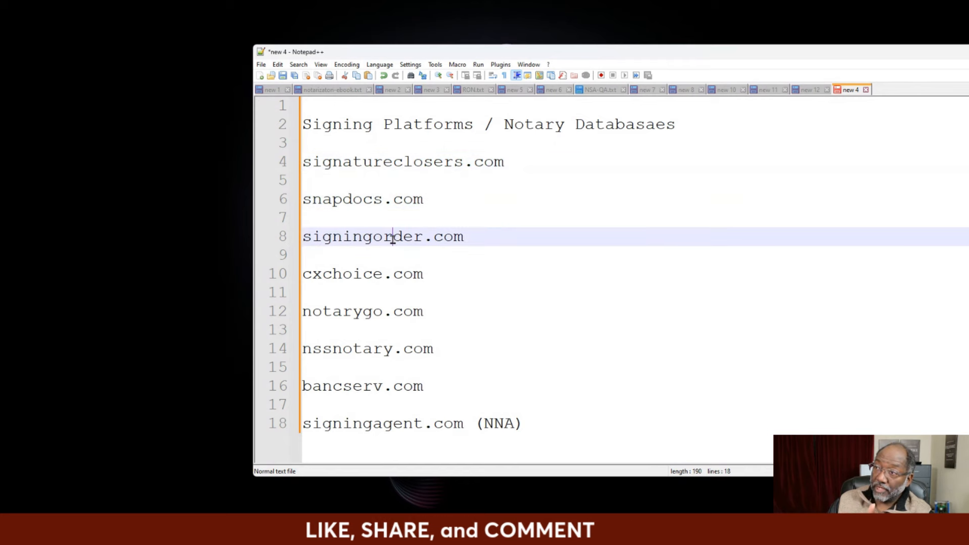
pyautogui.click(368, 311)
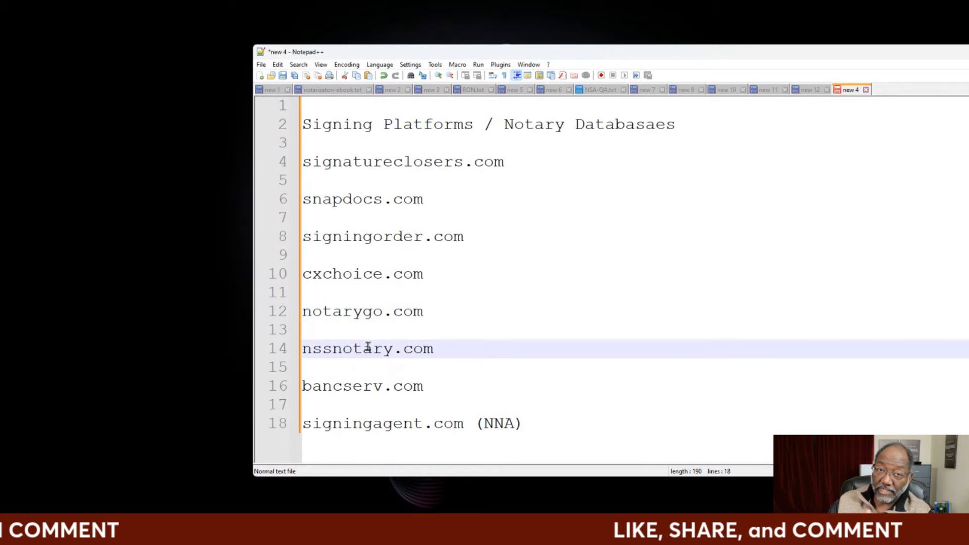
pyautogui.click(365, 404)
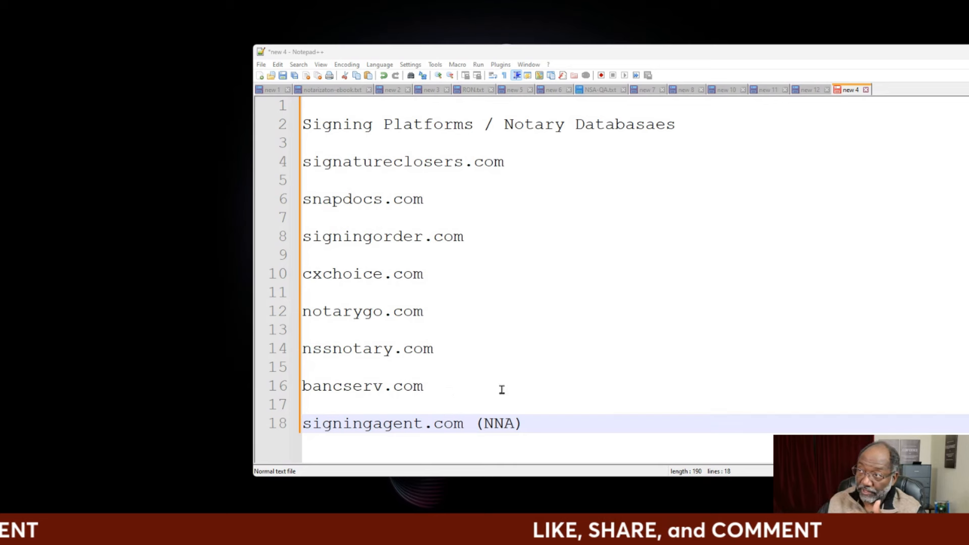
pyautogui.moveTo(446, 208)
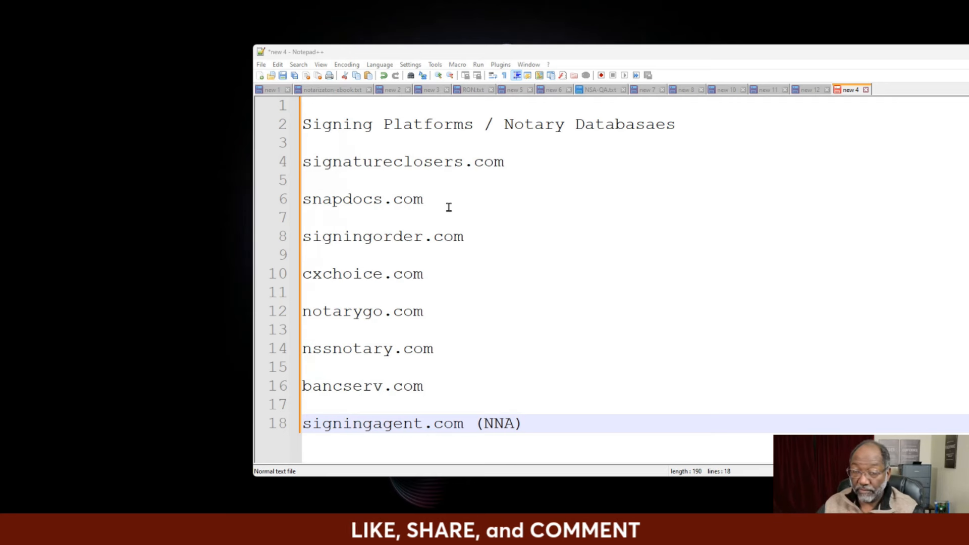
pyautogui.moveTo(440, 312)
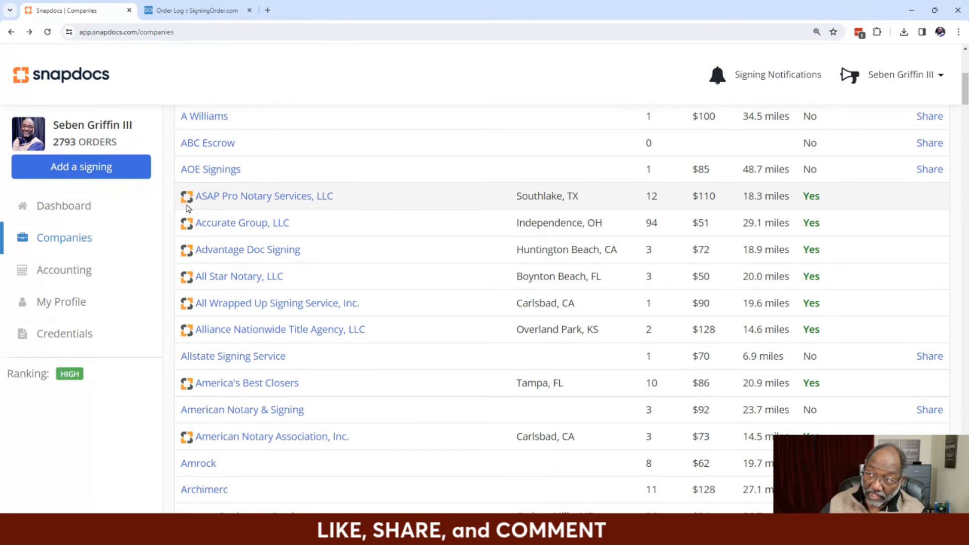
pyautogui.scroll(-3)
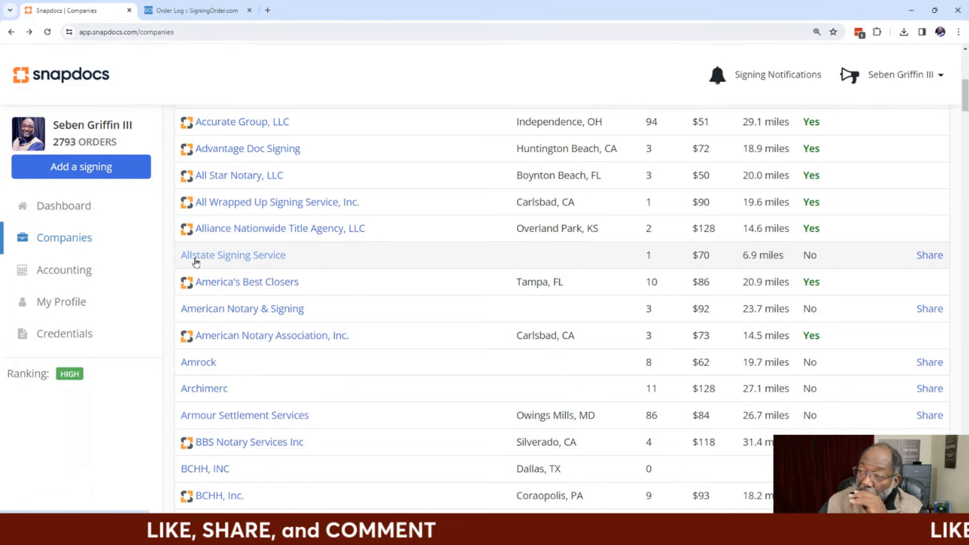
pyautogui.scroll(-3)
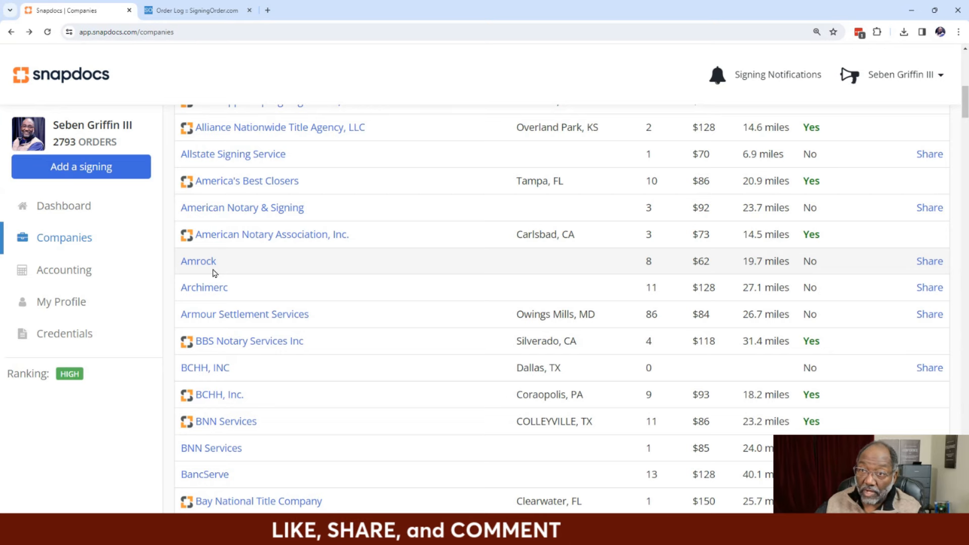
pyautogui.scroll(3)
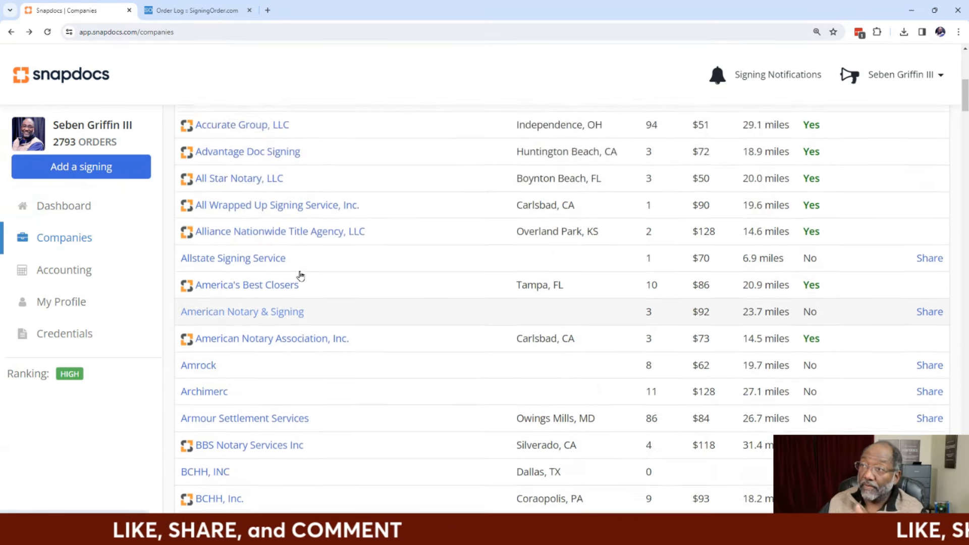
pyautogui.scroll(-3)
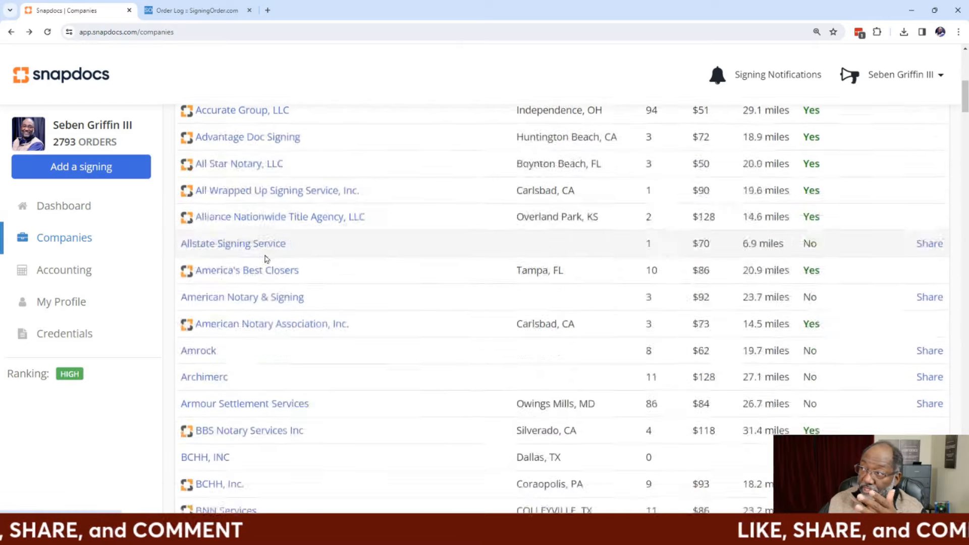
pyautogui.scroll(-3)
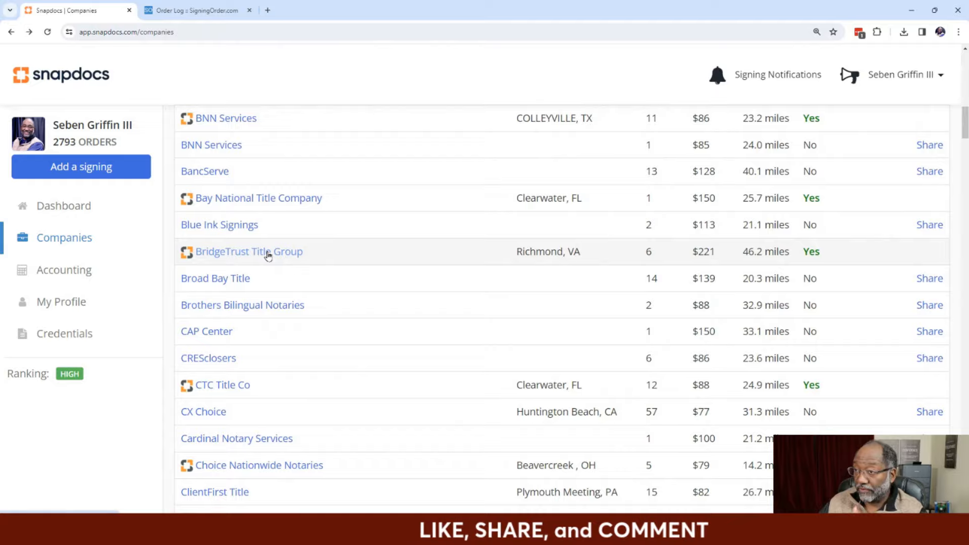
pyautogui.scroll(-3)
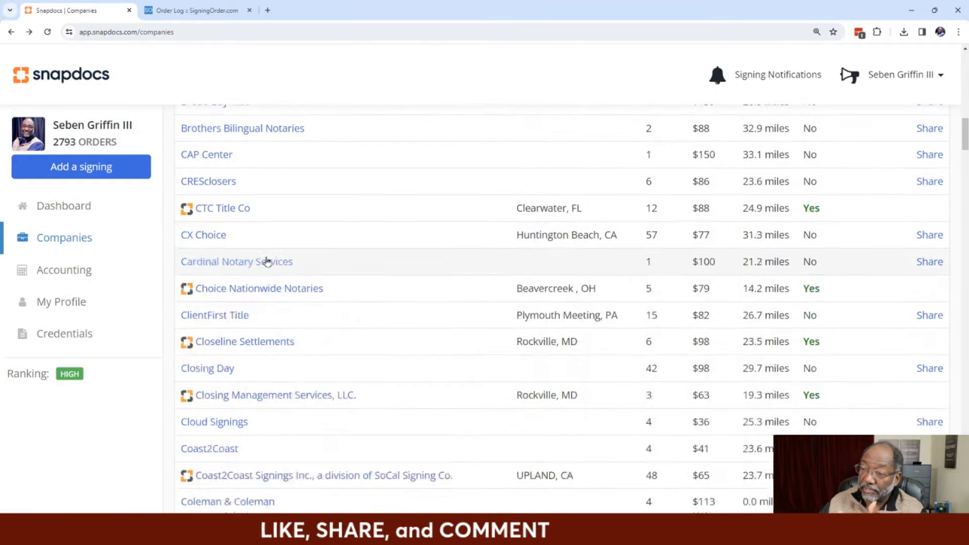
pyautogui.scroll(-3)
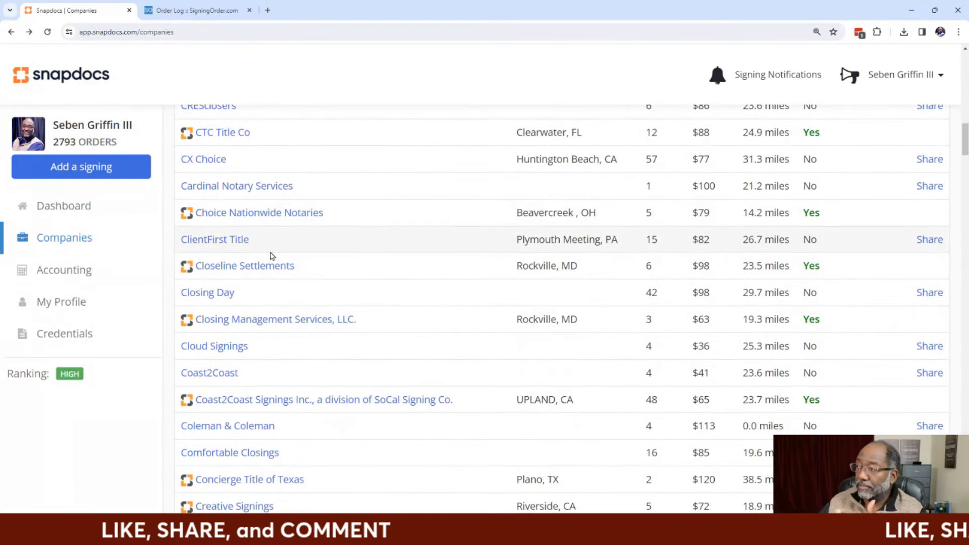
pyautogui.scroll(-3)
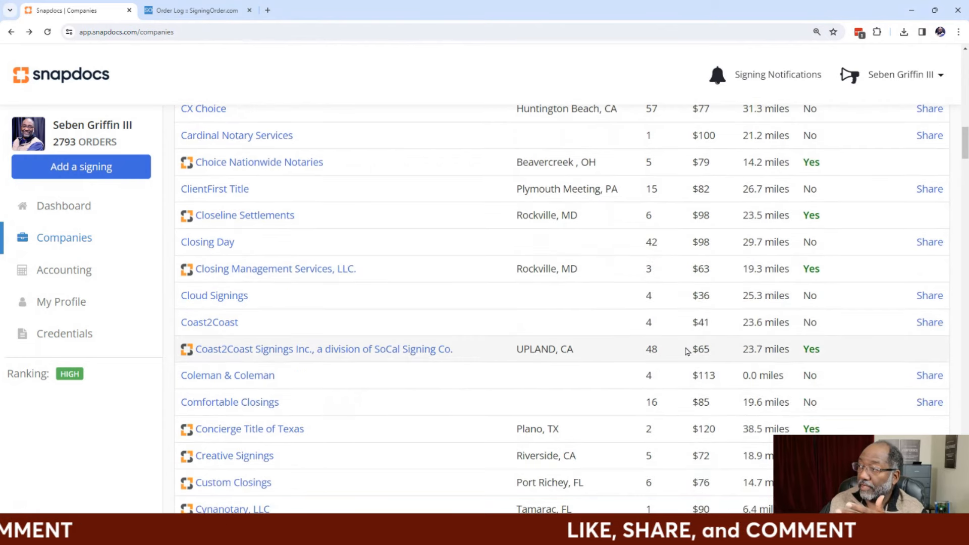
pyautogui.doubleClick(700, 348)
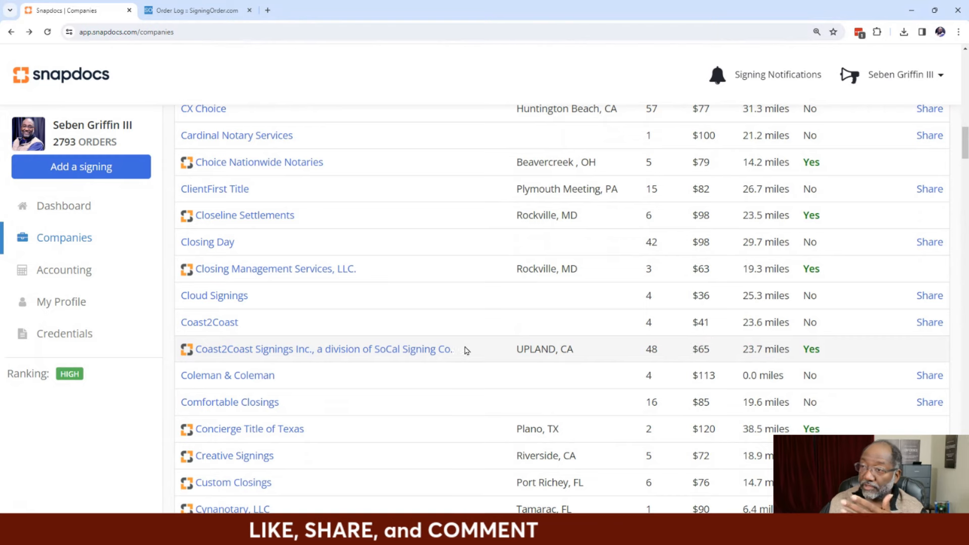
pyautogui.scroll(-3)
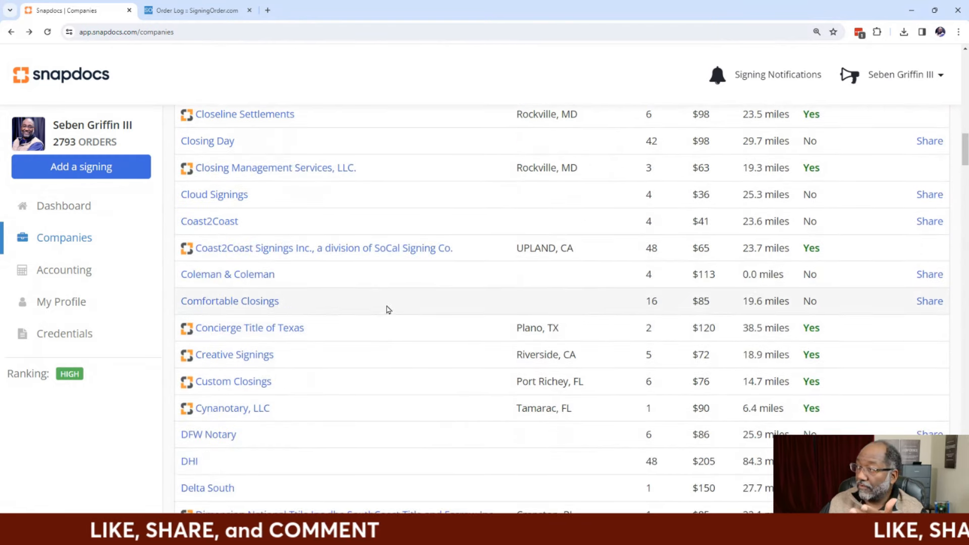
pyautogui.scroll(-3)
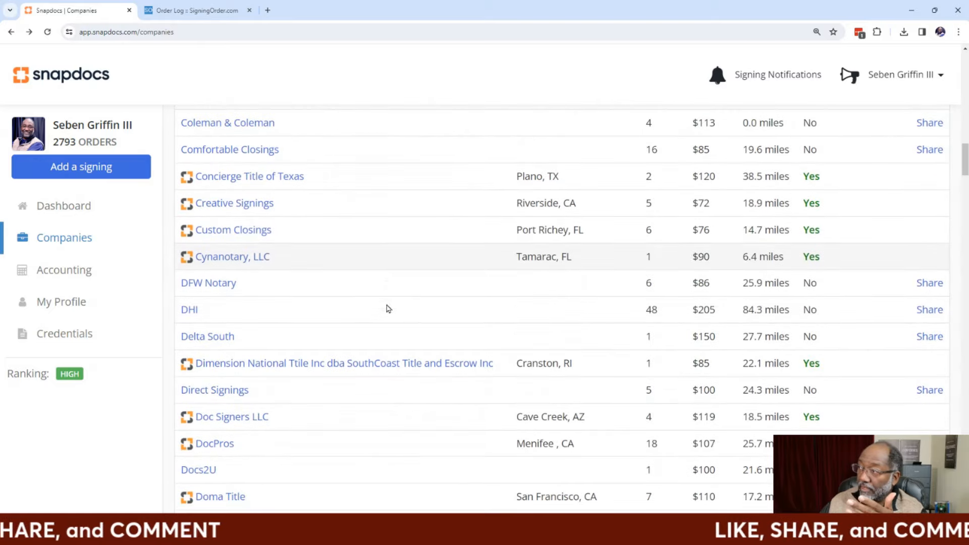
pyautogui.scroll(-3)
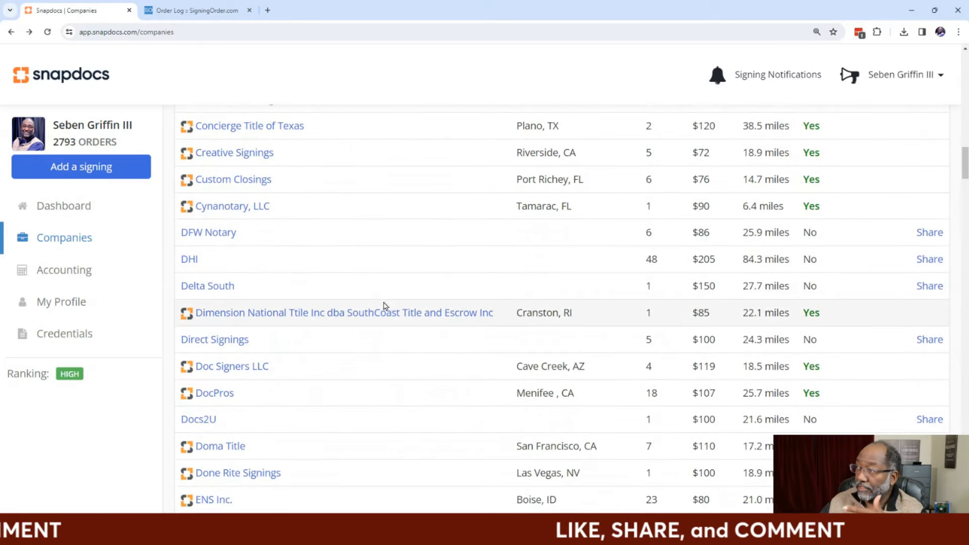
pyautogui.scroll(-3)
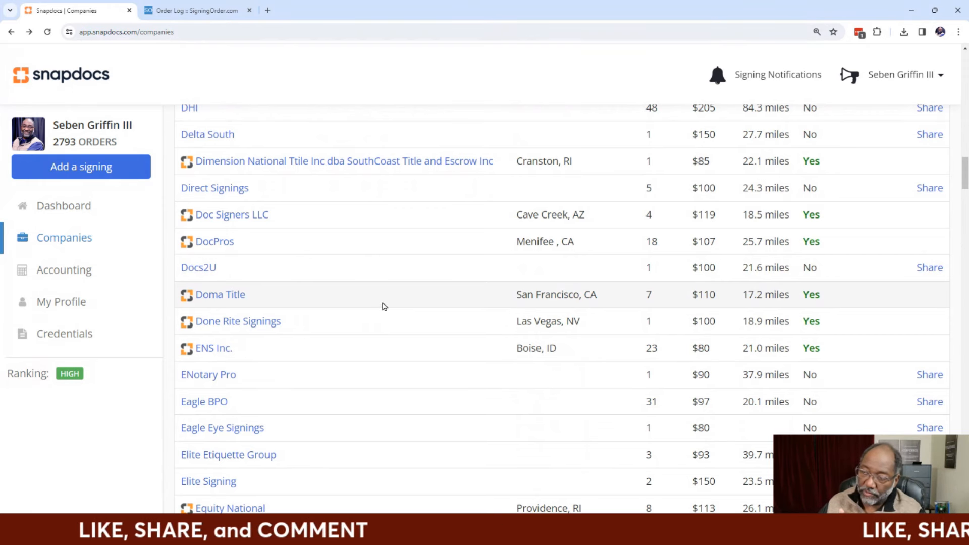
pyautogui.moveTo(229, 283)
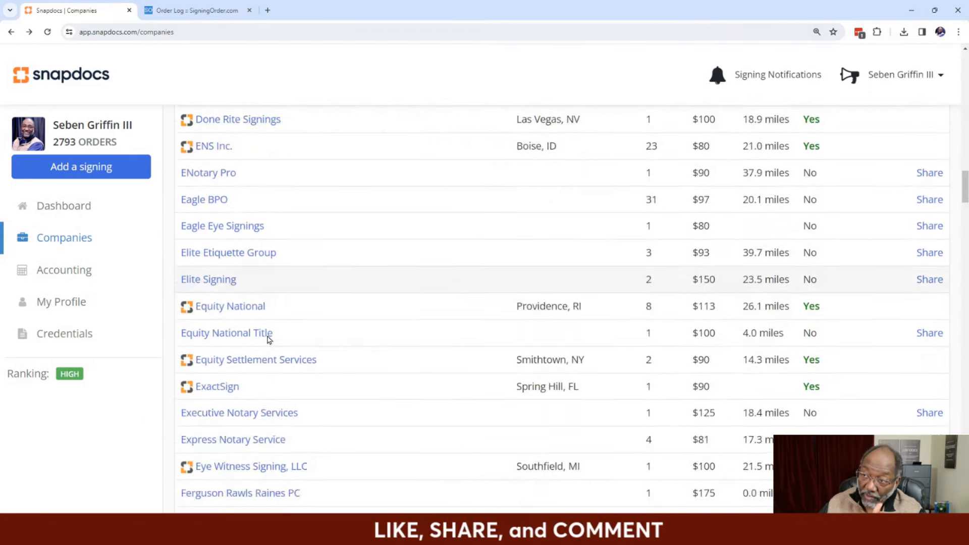
pyautogui.scroll(-3)
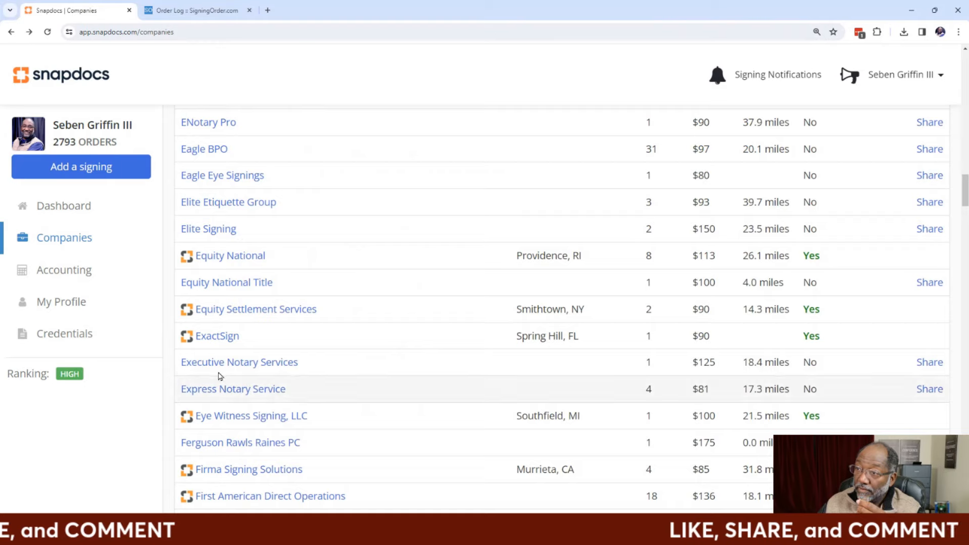
pyautogui.scroll(-3)
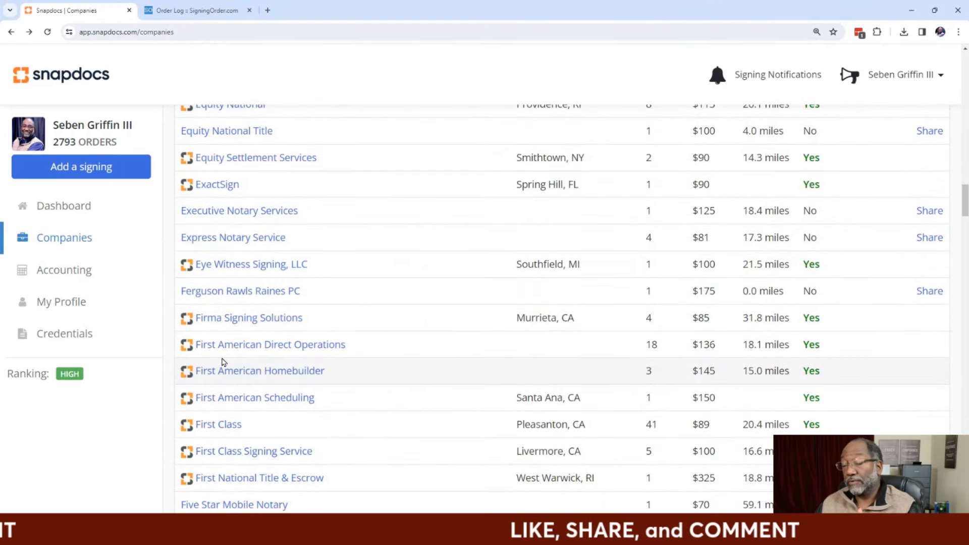
# Show page 2 of SigningOrder.com's signed agreements, entries 51 to 59 of 59
pyautogui.click(195, 10)
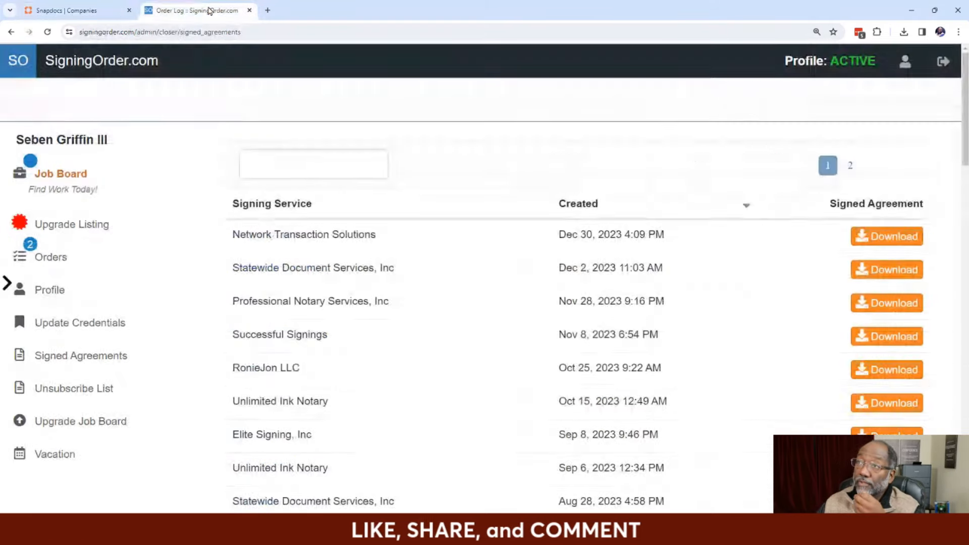
pyautogui.scroll(-3)
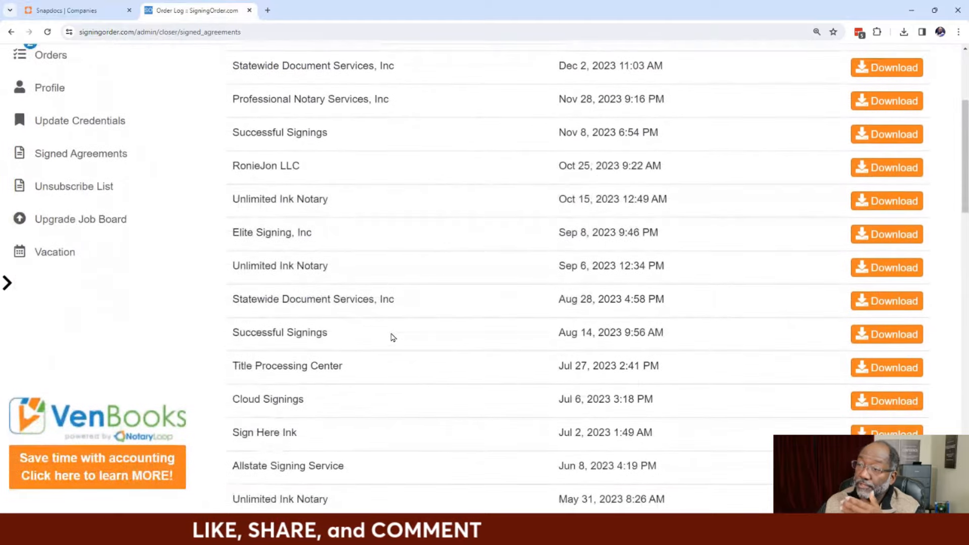
pyautogui.scroll(-3)
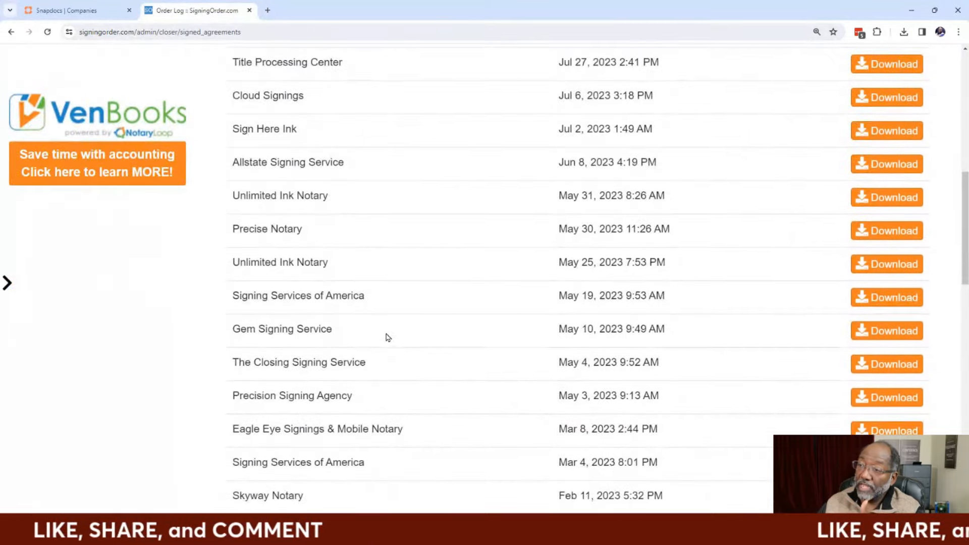
pyautogui.scroll(-3)
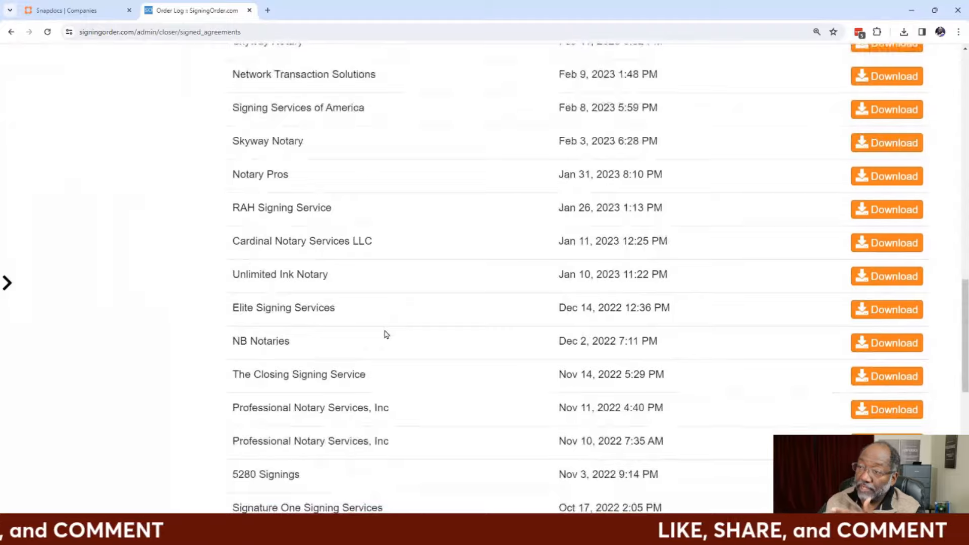
pyautogui.scroll(-3)
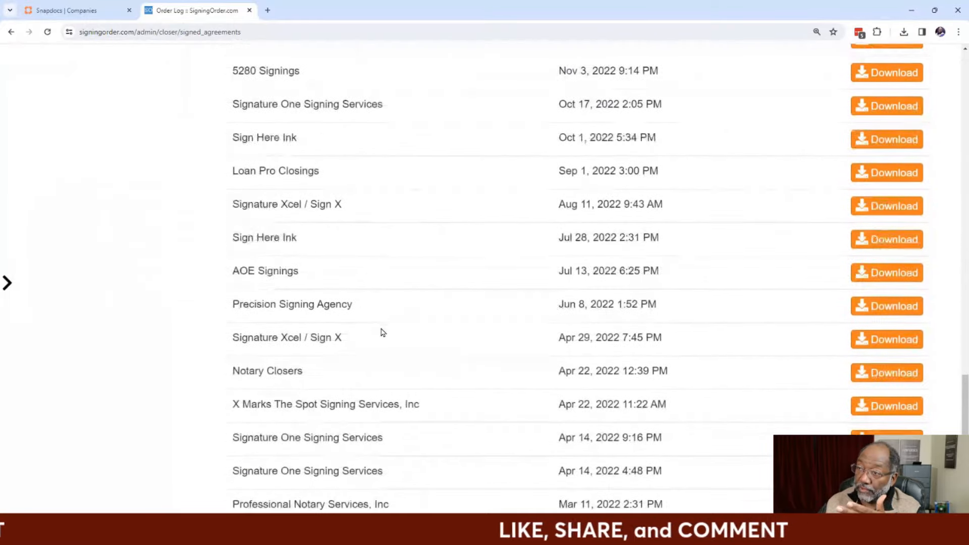
pyautogui.scroll(-3)
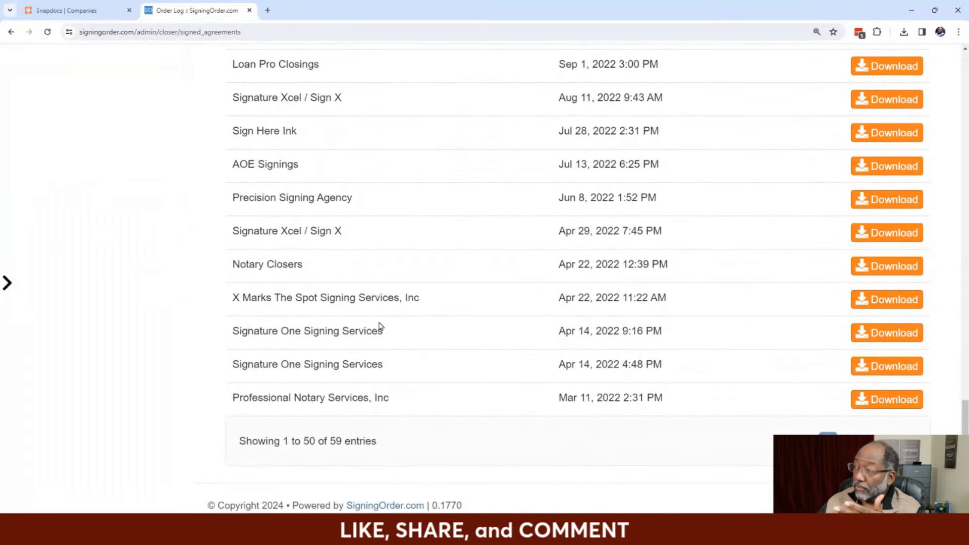
pyautogui.click(849, 375)
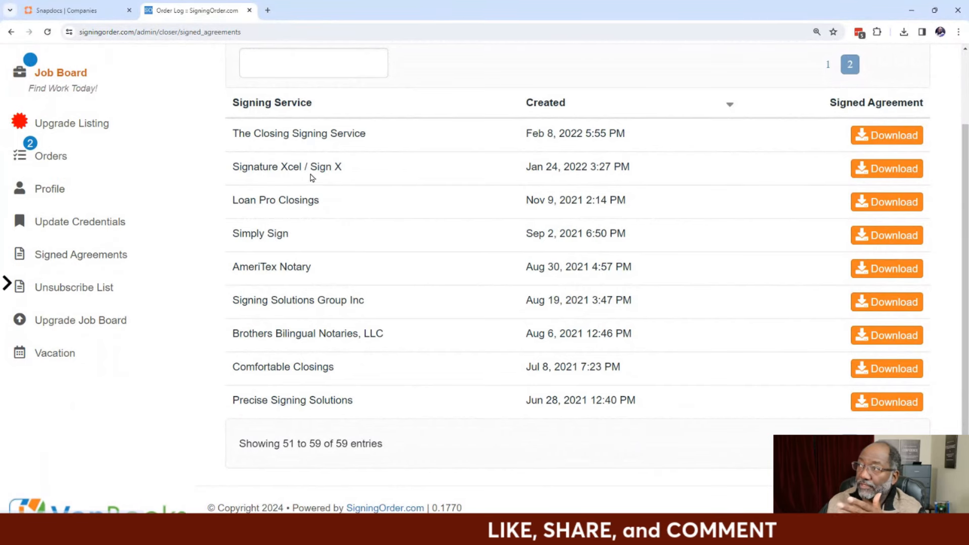
pyautogui.moveTo(322, 207)
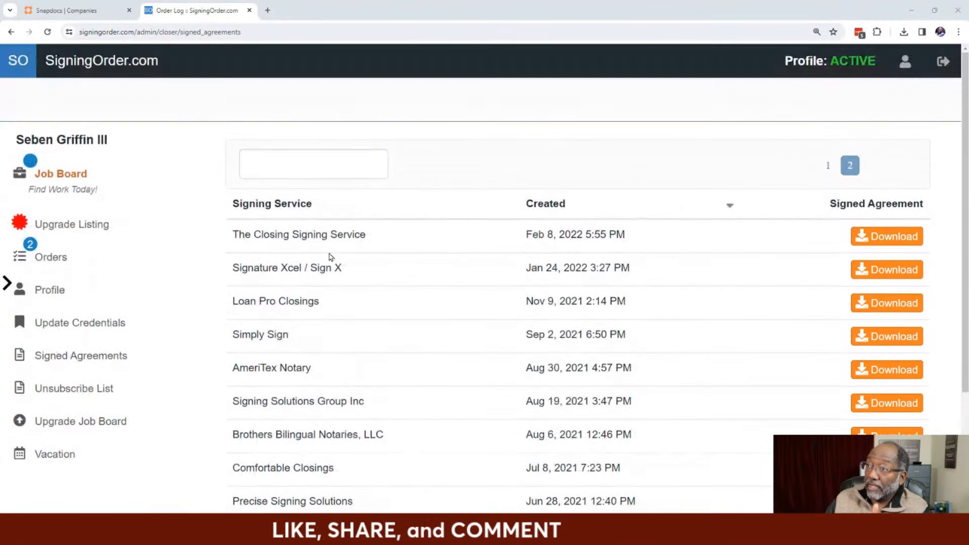
# Scroll through signed agreements 1–50, highlighting Professional Notary Services, then return to Snapdocs companies
pyautogui.scroll(-3)
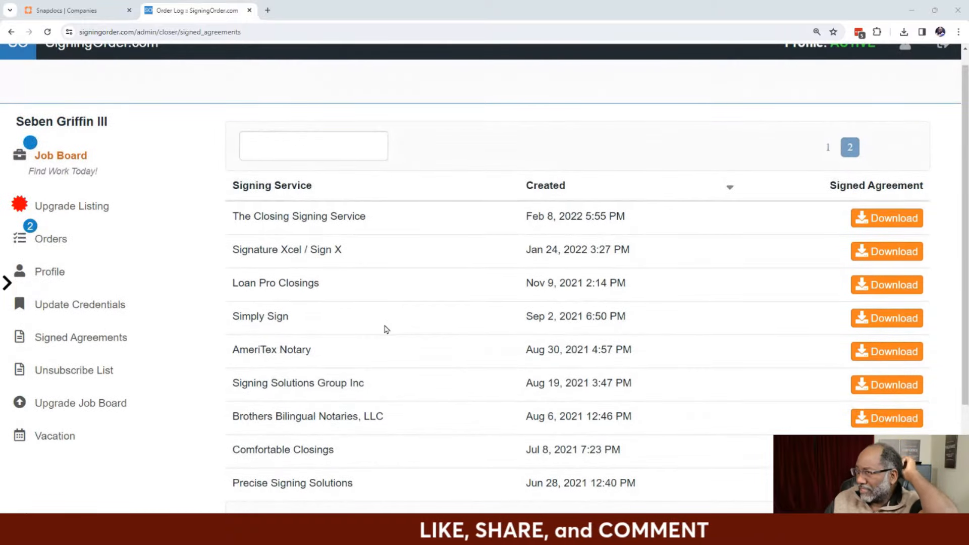
pyautogui.scroll(-3)
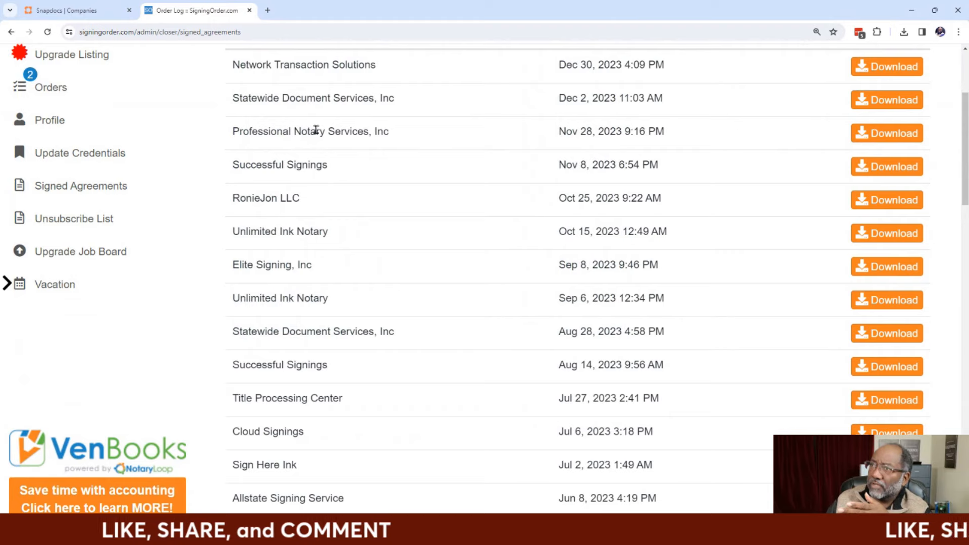
pyautogui.moveTo(283, 131); pyautogui.dragTo(357, 131)
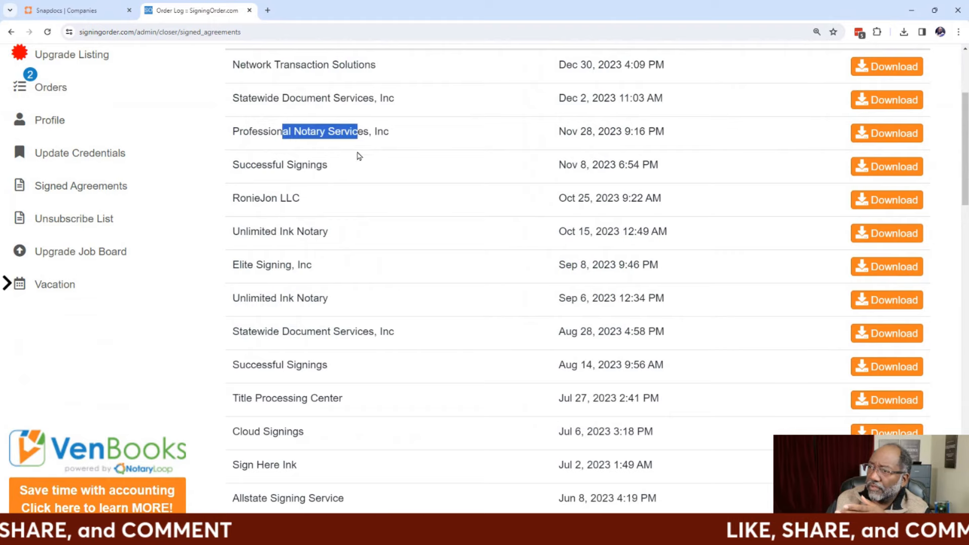
pyautogui.scroll(-3)
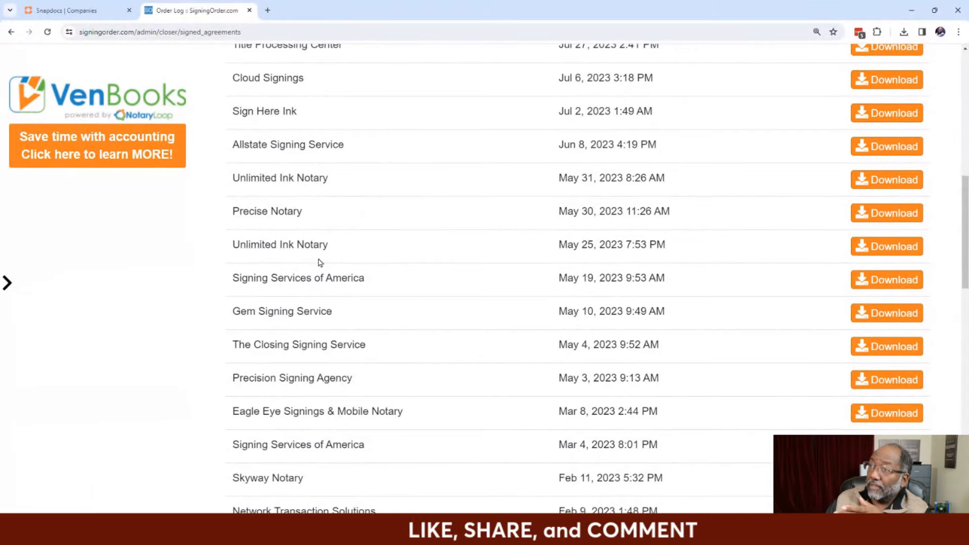
pyautogui.scroll(-3)
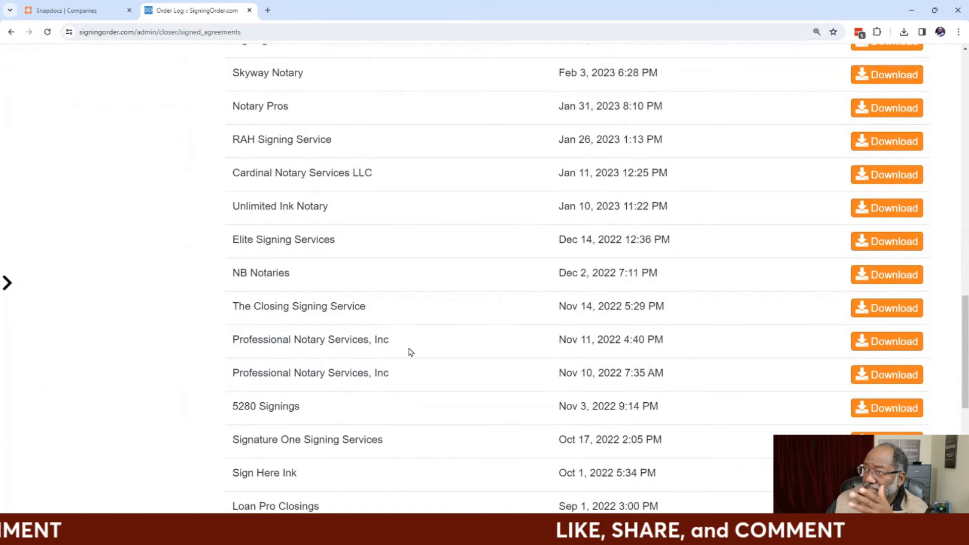
pyautogui.scroll(-3)
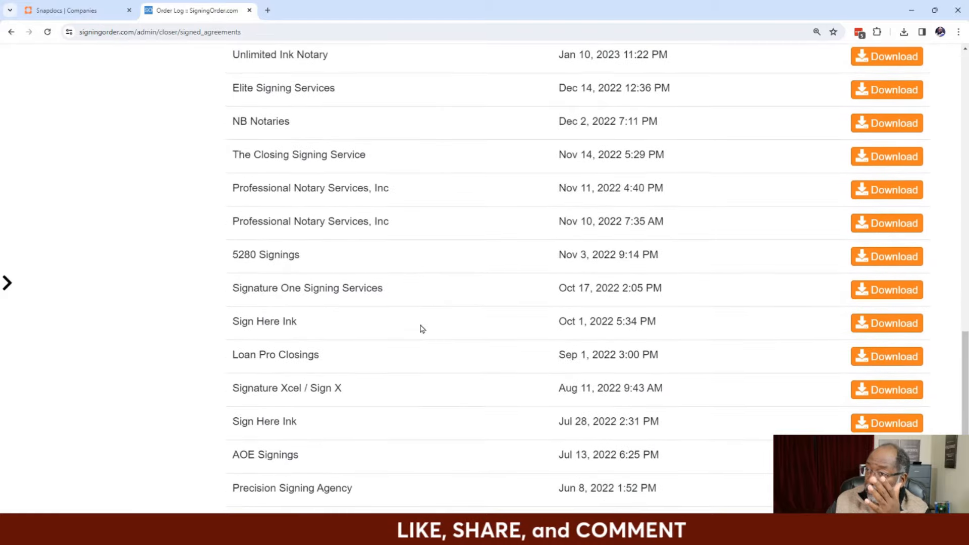
pyautogui.scroll(-3)
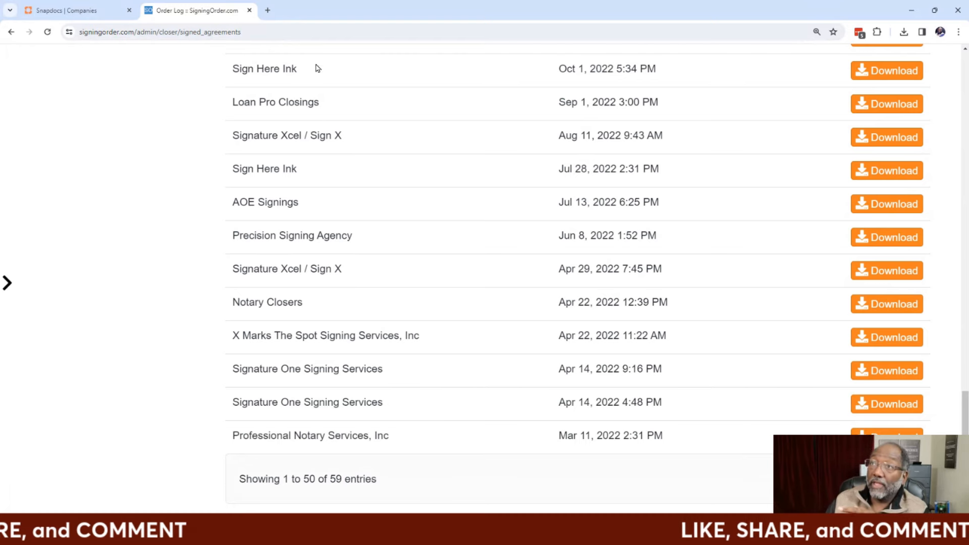
pyautogui.click(74, 11)
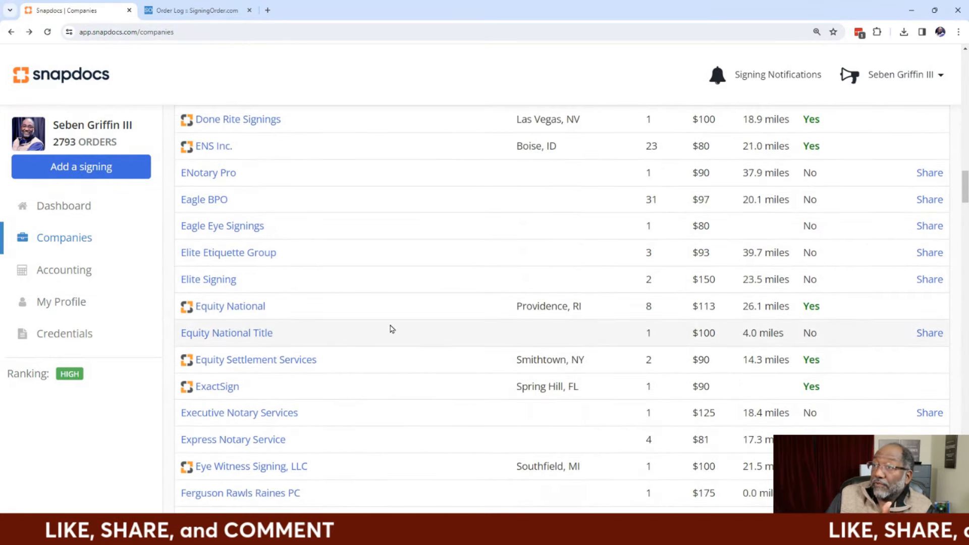
pyautogui.moveTo(396, 385)
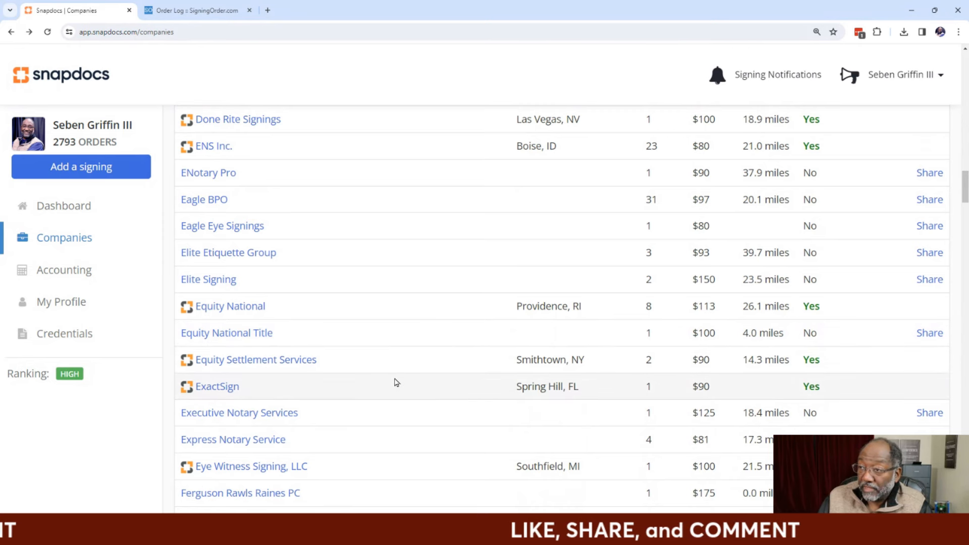
# Scroll back up the Snapdocs companies list
pyautogui.scroll(3)
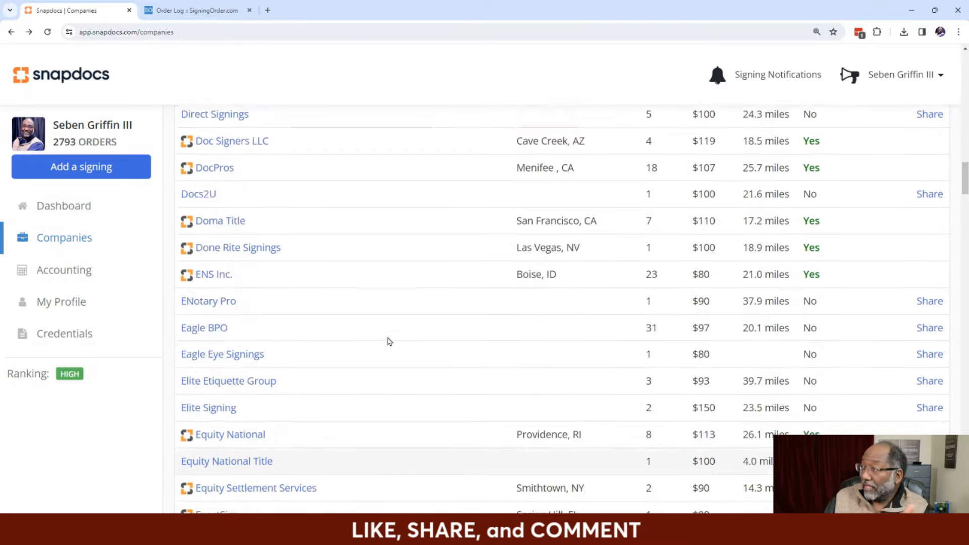
pyautogui.scroll(3)
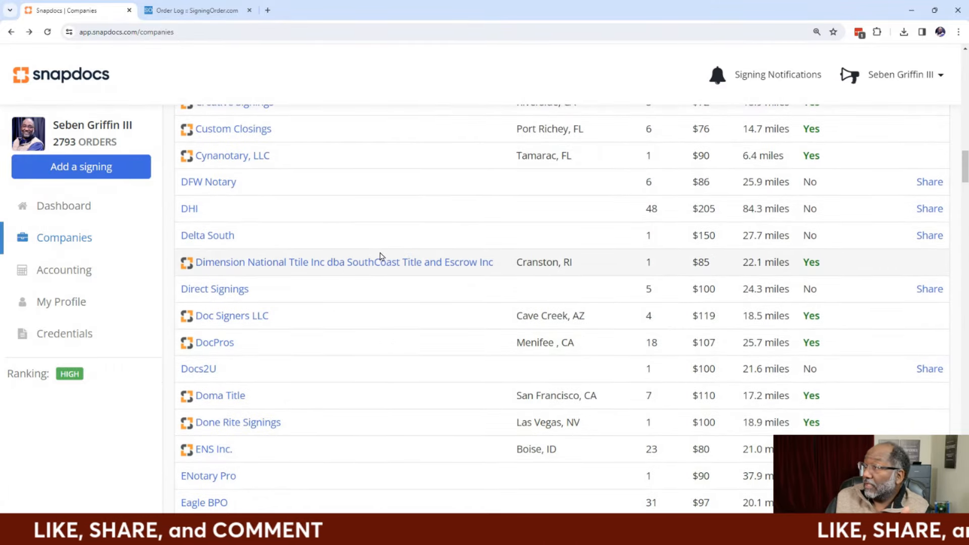
pyautogui.scroll(3)
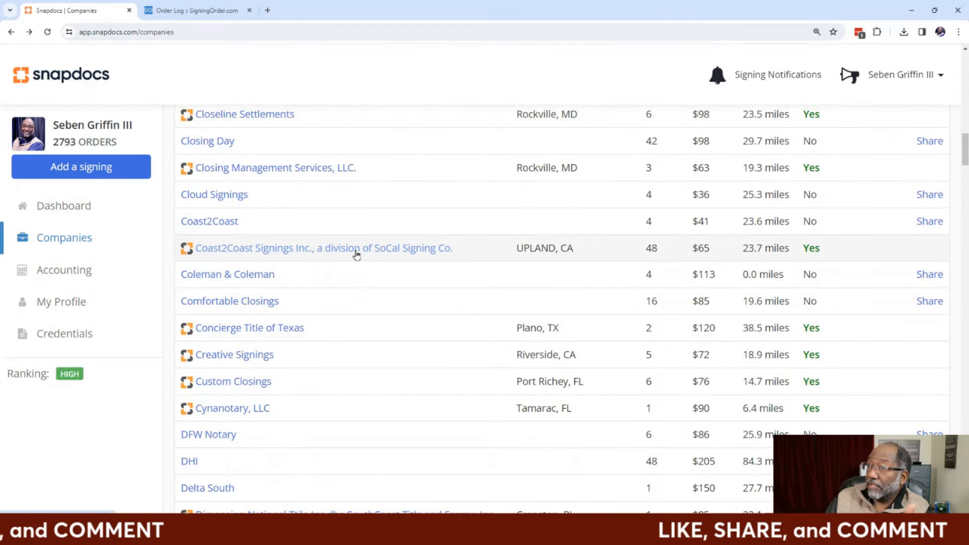
pyautogui.scroll(3)
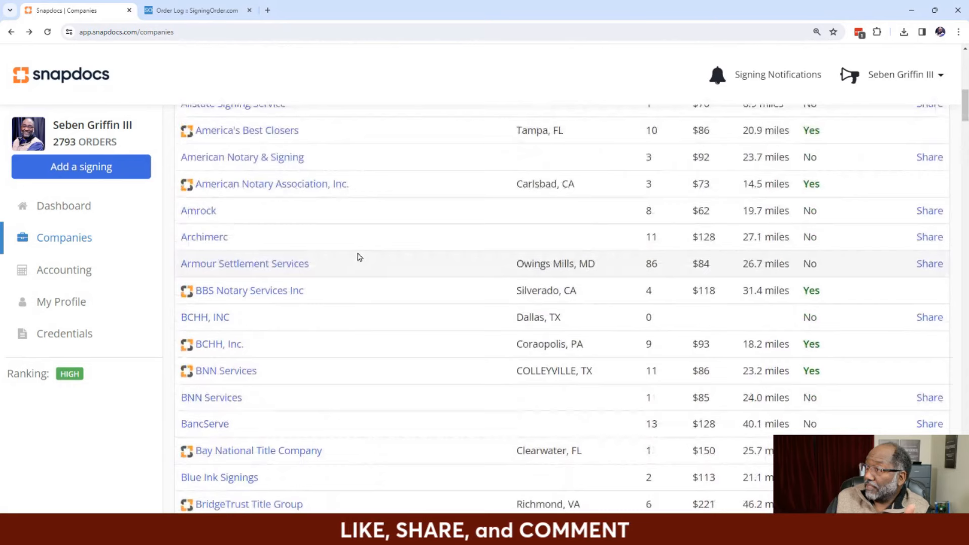
pyautogui.scroll(3)
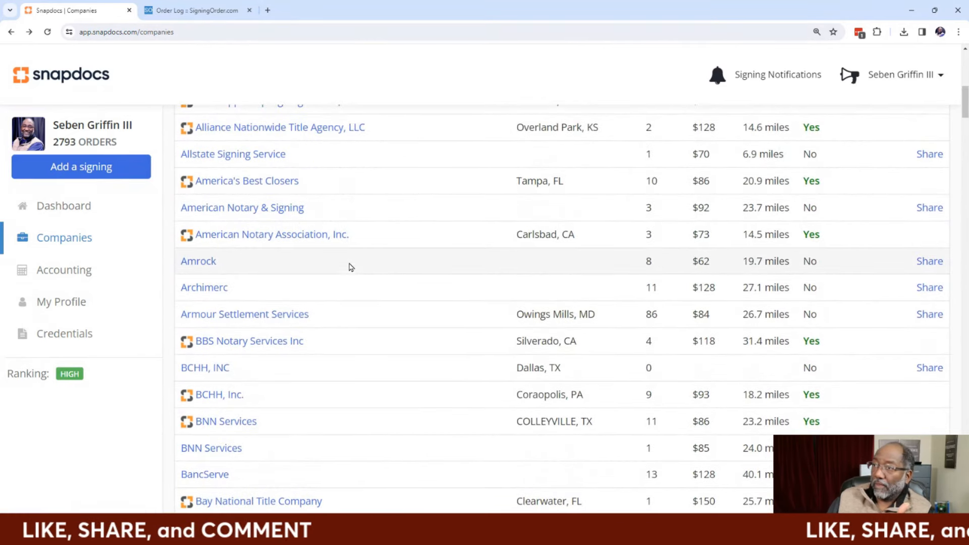
pyautogui.moveTo(302, 318)
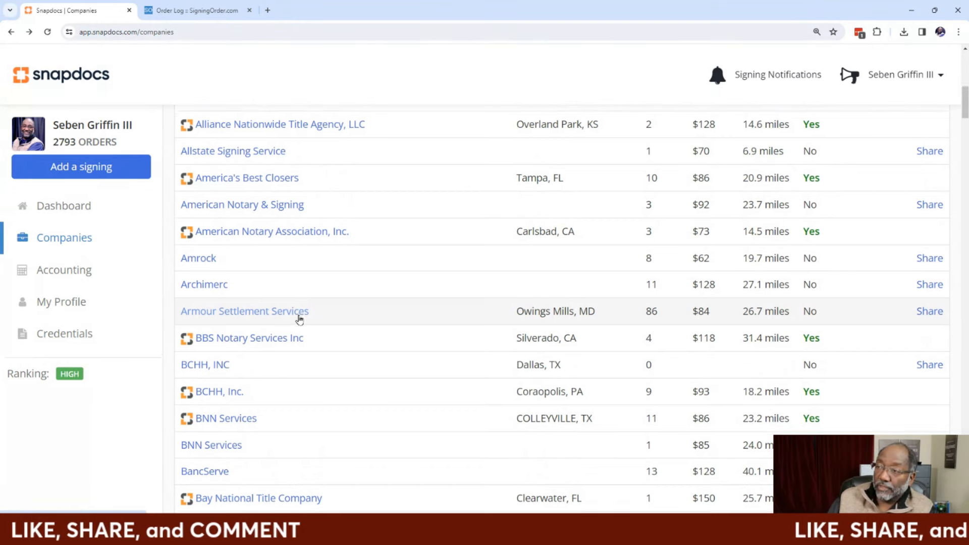
# Scroll down through the Snapdocs signing firms from the M entries to the W entries
pyautogui.scroll(-3)
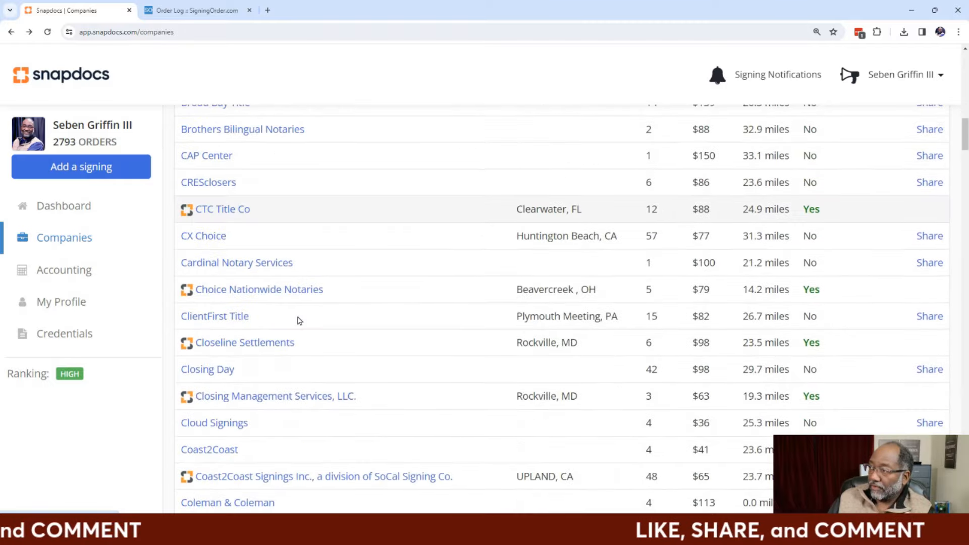
pyautogui.scroll(-3)
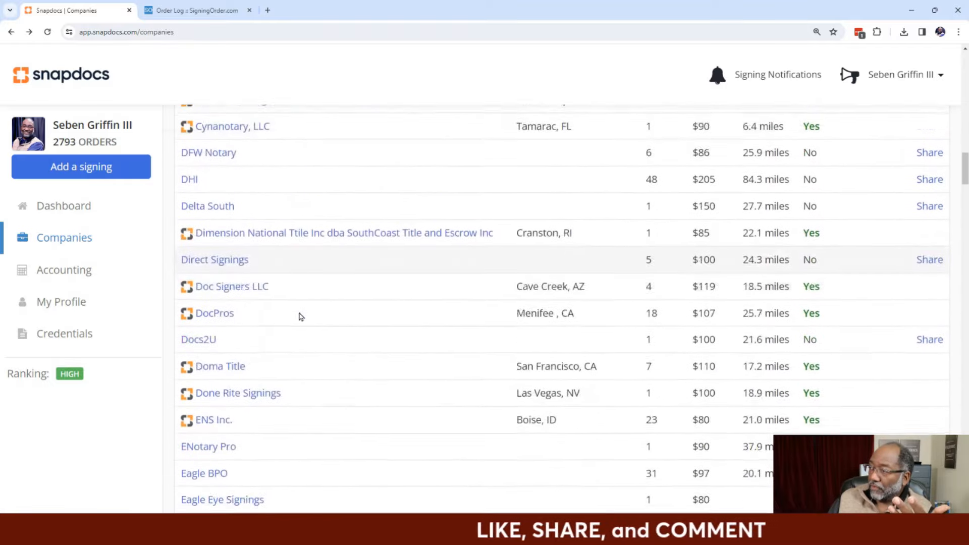
pyautogui.scroll(-3)
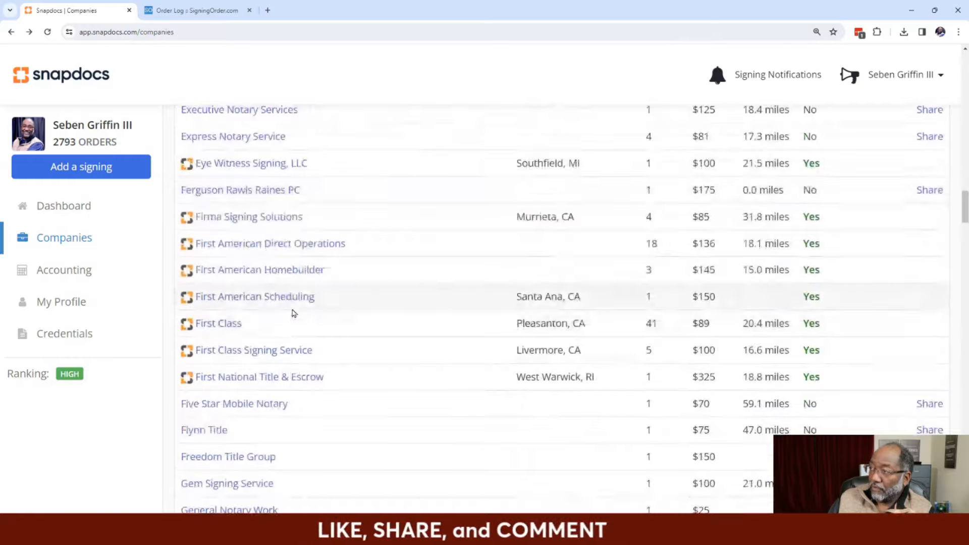
pyautogui.scroll(-3)
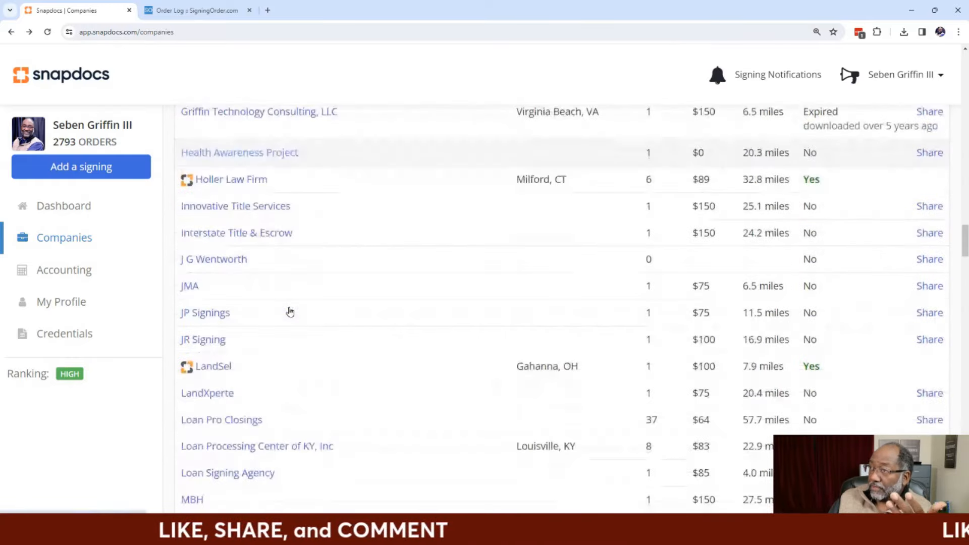
pyautogui.scroll(-3)
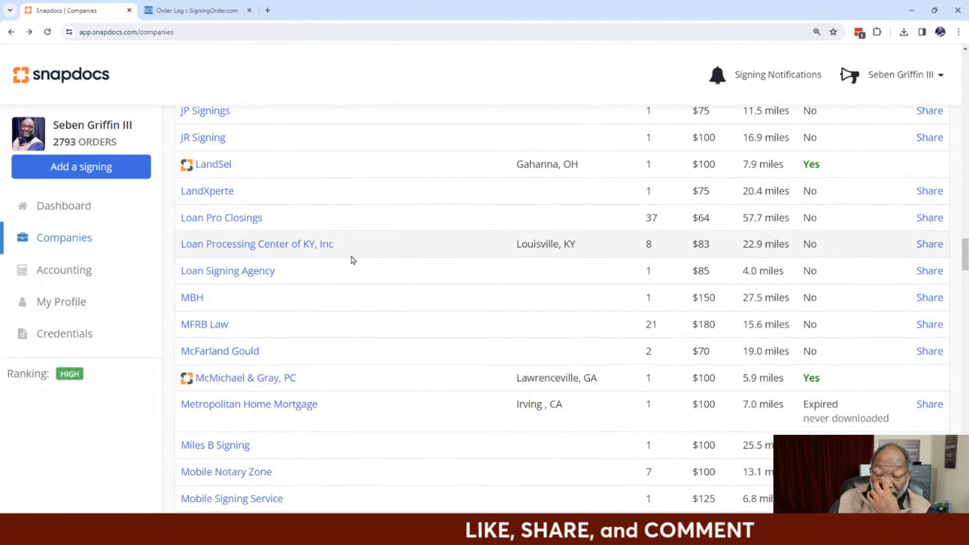
pyautogui.scroll(-3)
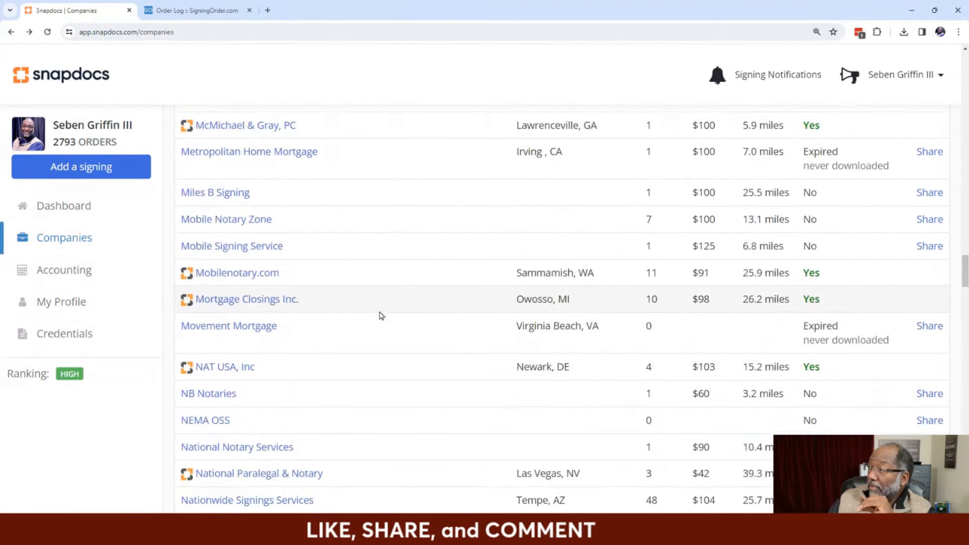
pyautogui.scroll(-3)
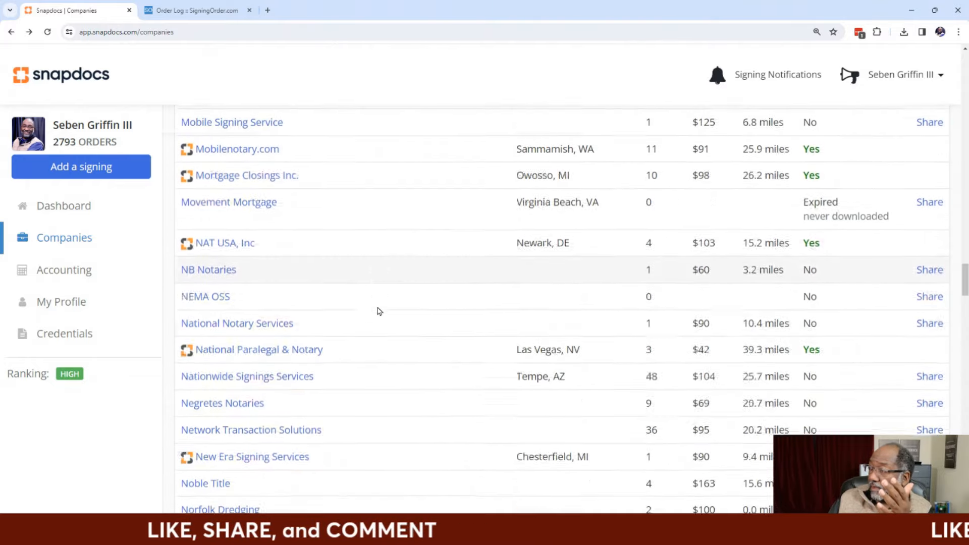
pyautogui.scroll(-3)
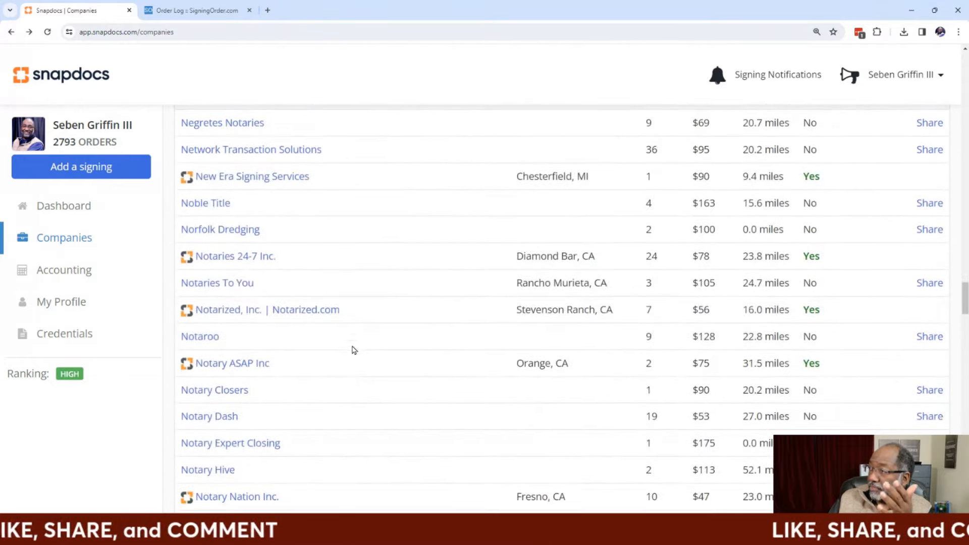
pyautogui.scroll(-3)
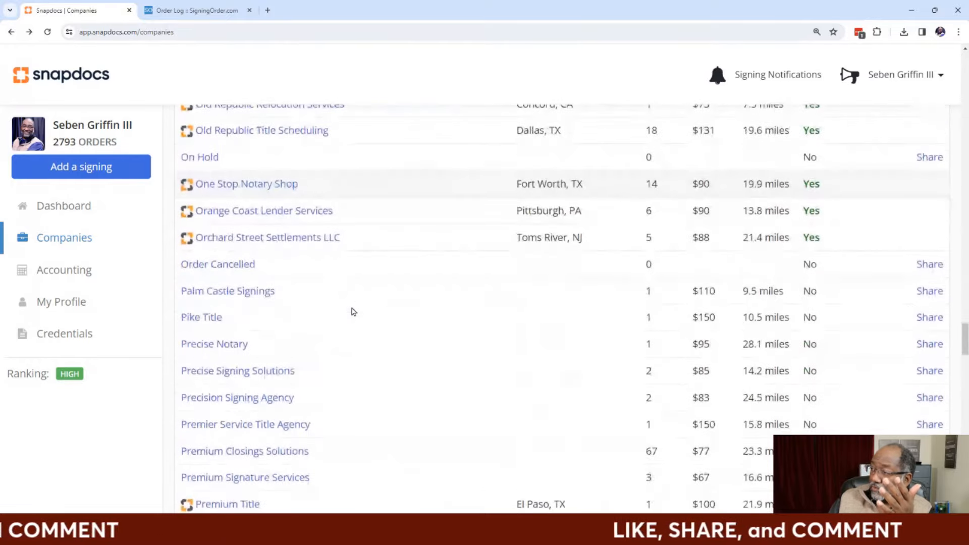
pyautogui.scroll(-3)
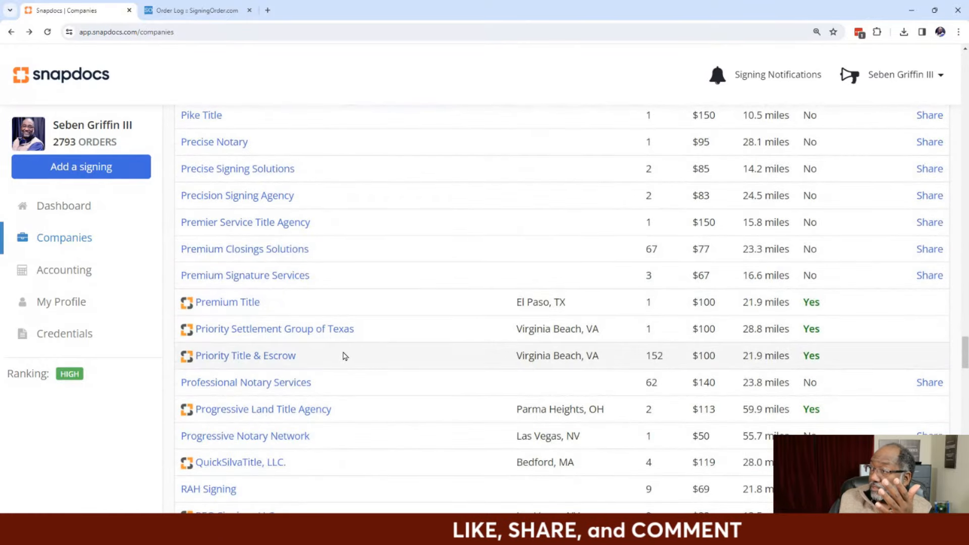
pyautogui.moveTo(363, 354)
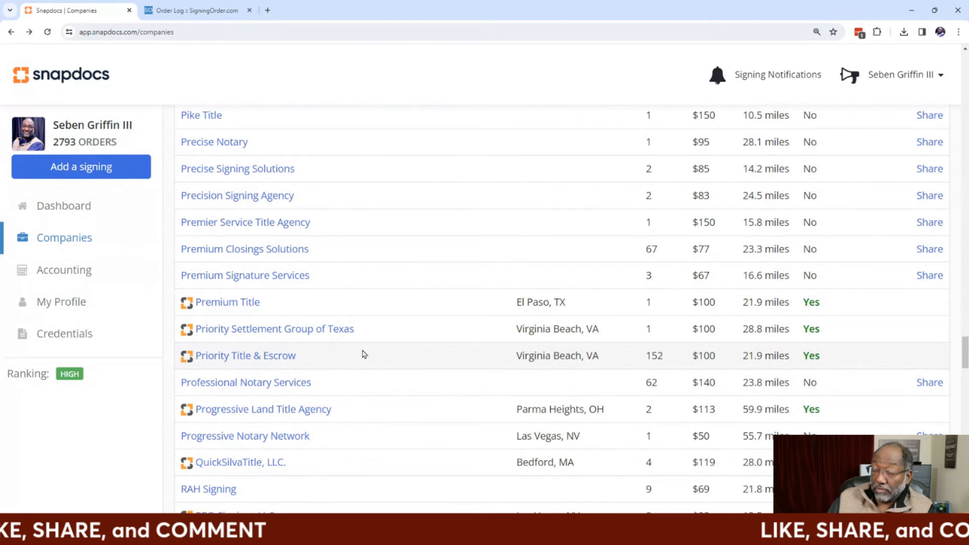
pyautogui.scroll(-3)
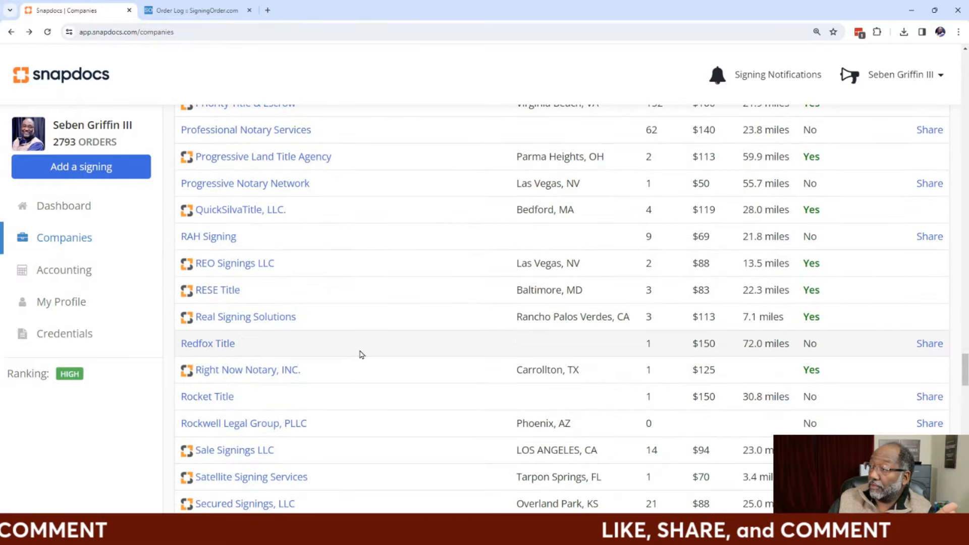
pyautogui.scroll(-3)
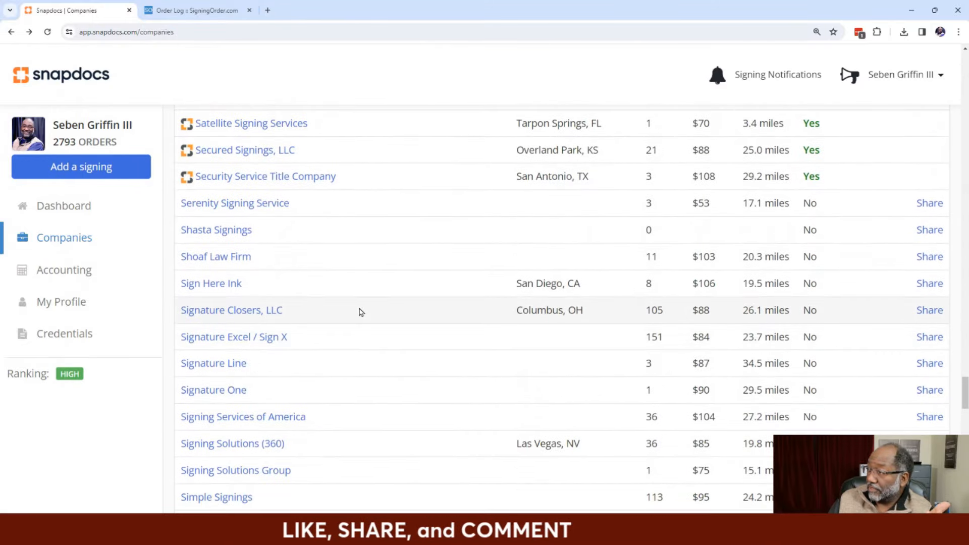
pyautogui.scroll(-3)
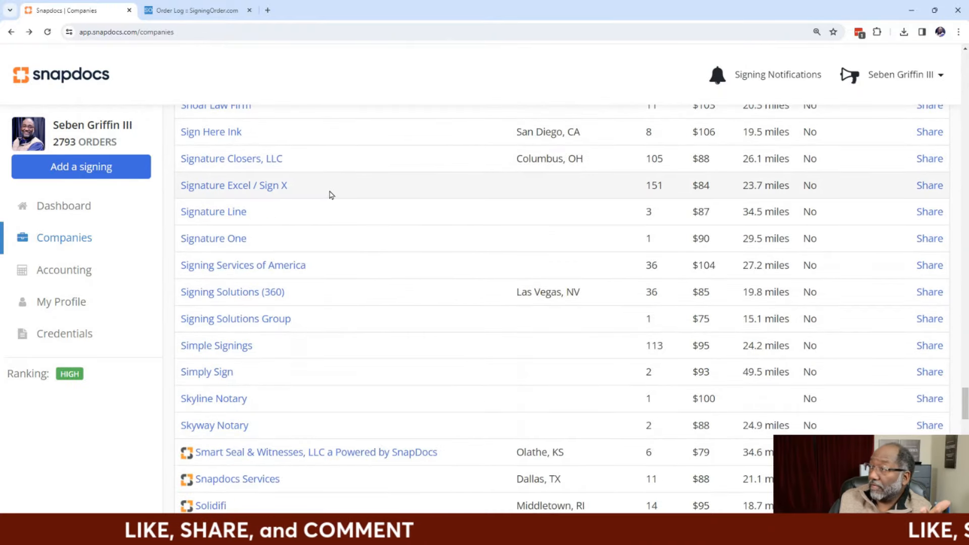
pyautogui.moveTo(456, 197)
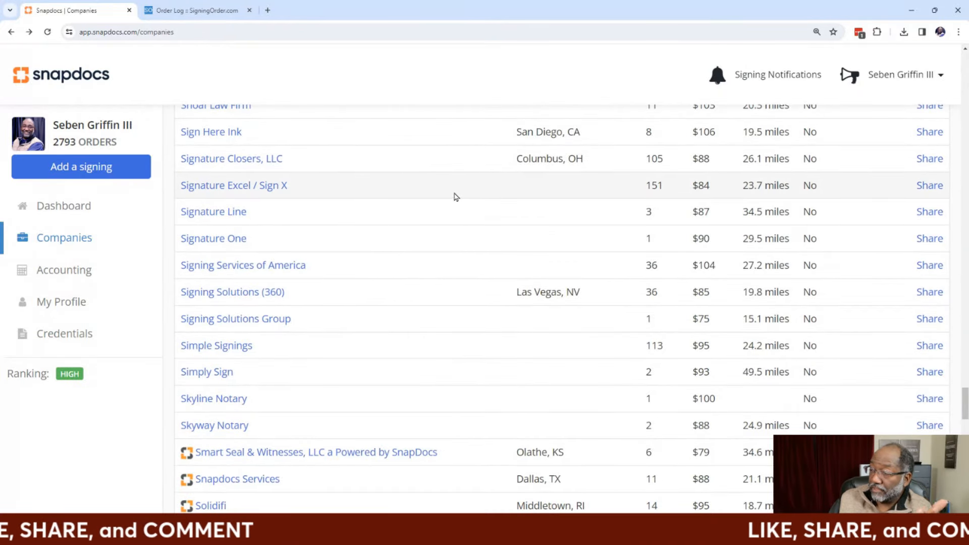
pyautogui.moveTo(424, 352)
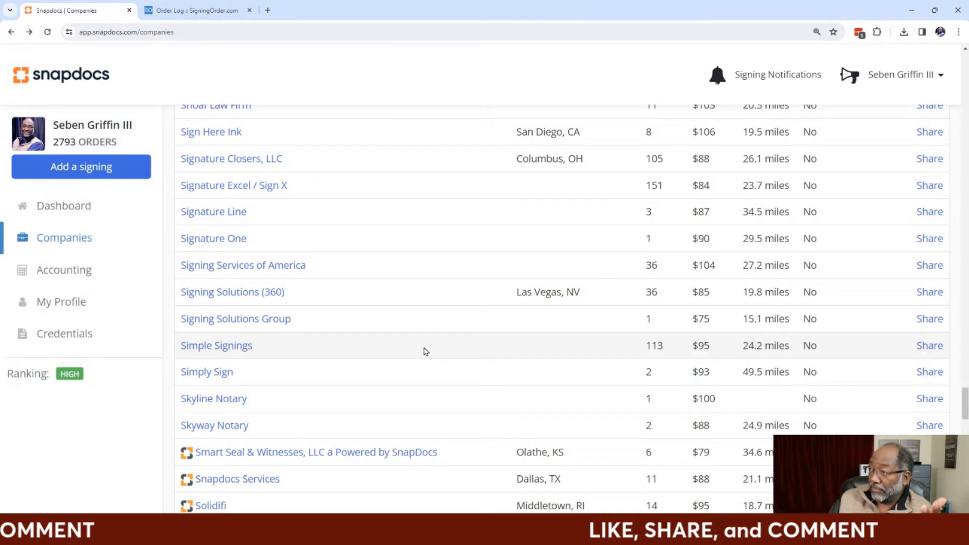
pyautogui.scroll(-3)
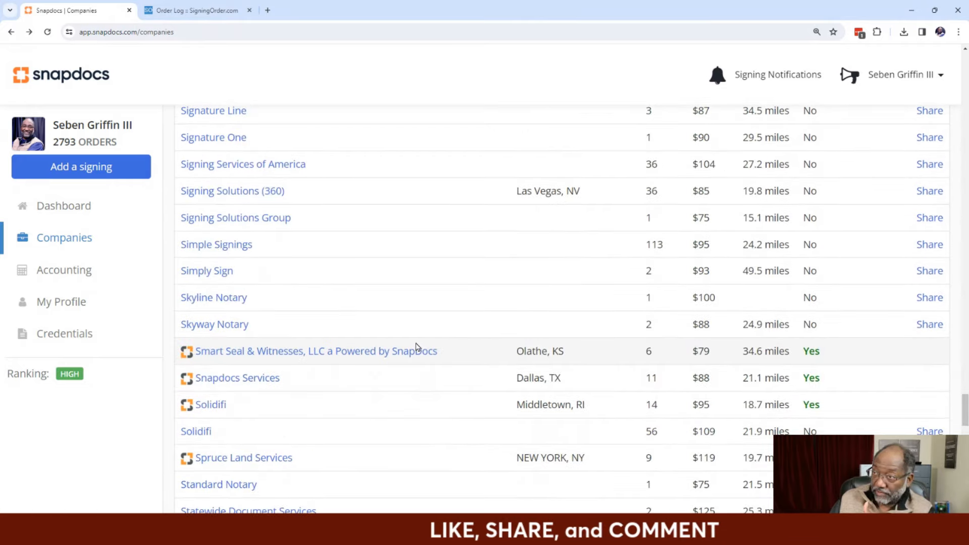
pyautogui.scroll(-3)
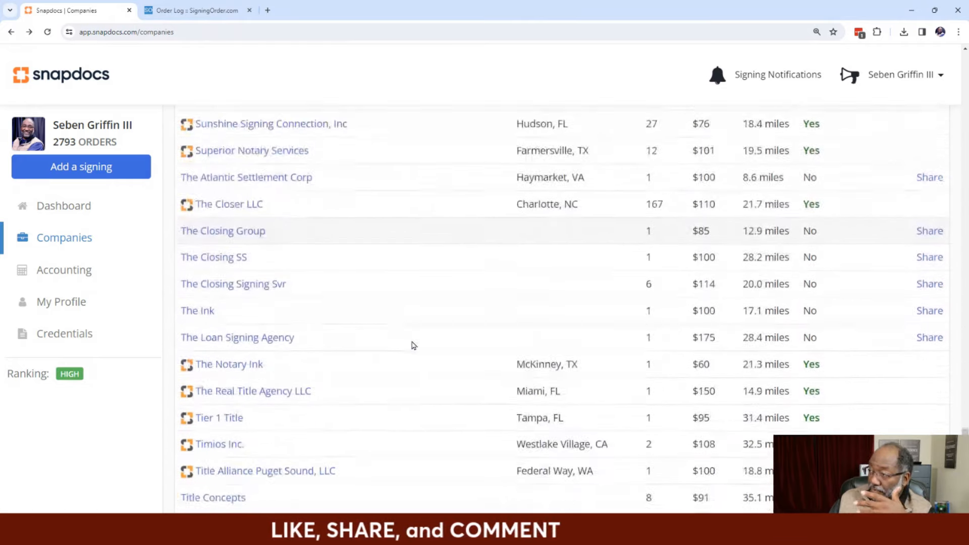
pyautogui.scroll(3)
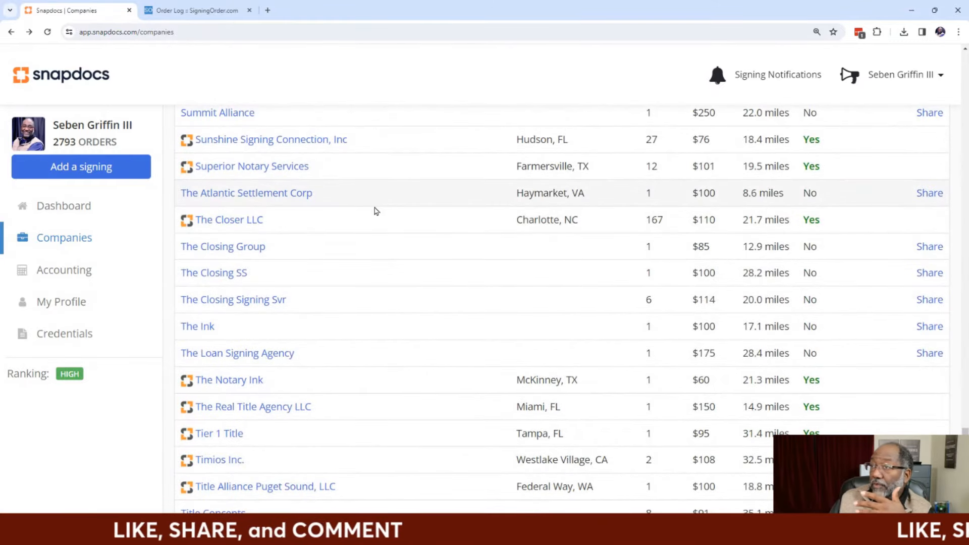
pyautogui.moveTo(364, 221)
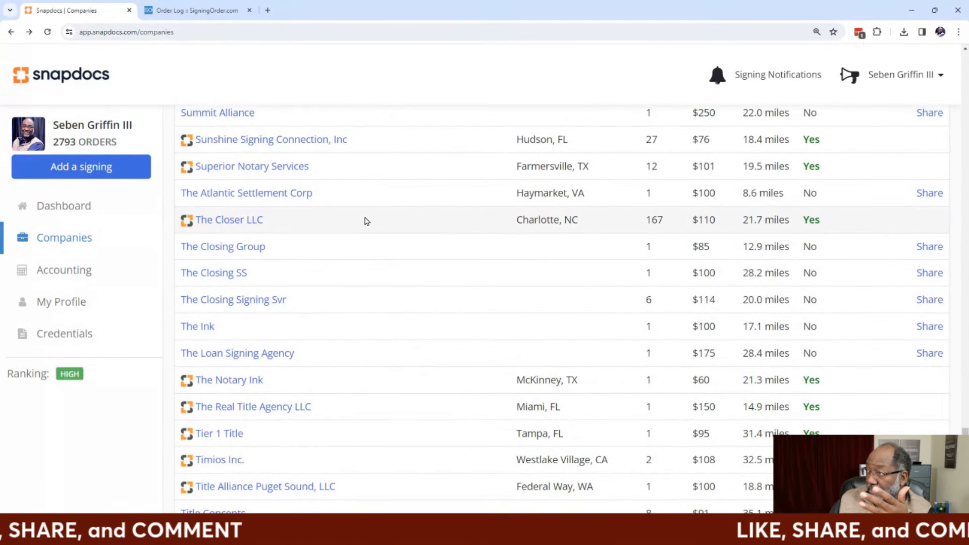
pyautogui.scroll(-3)
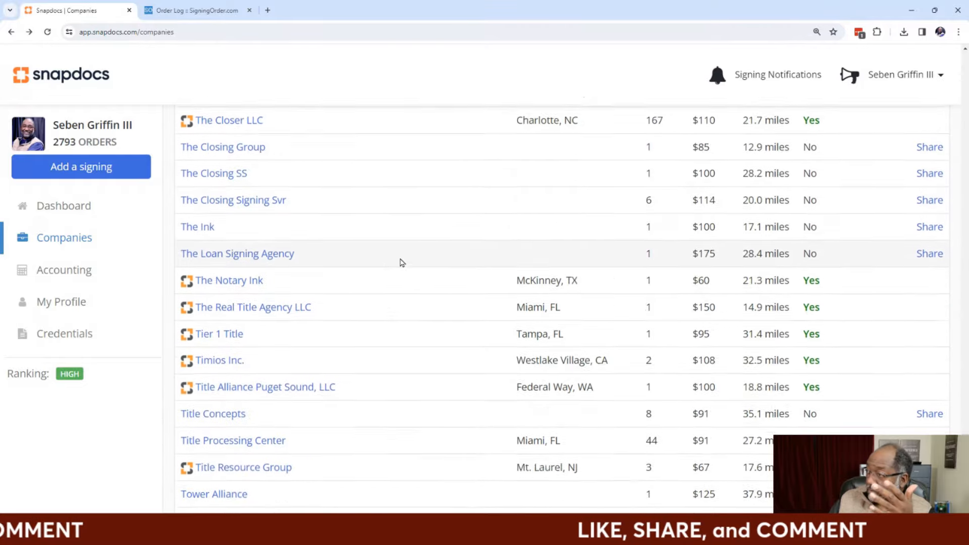
pyautogui.scroll(-3)
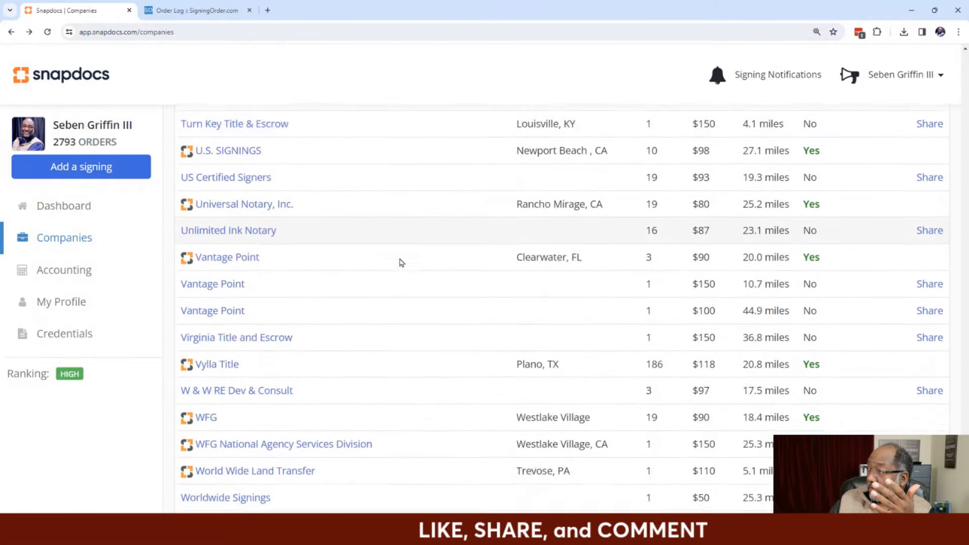
pyautogui.scroll(-3)
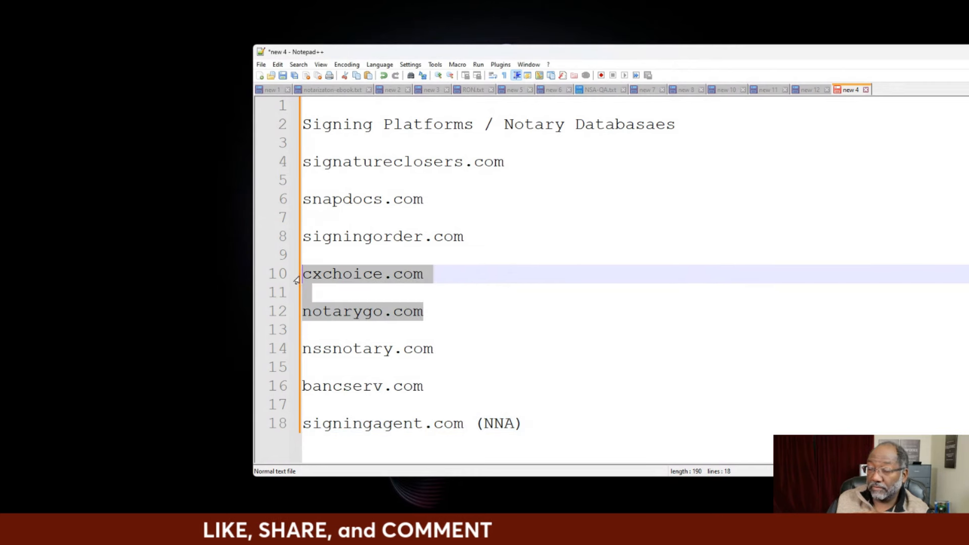
pyautogui.moveTo(420, 288)
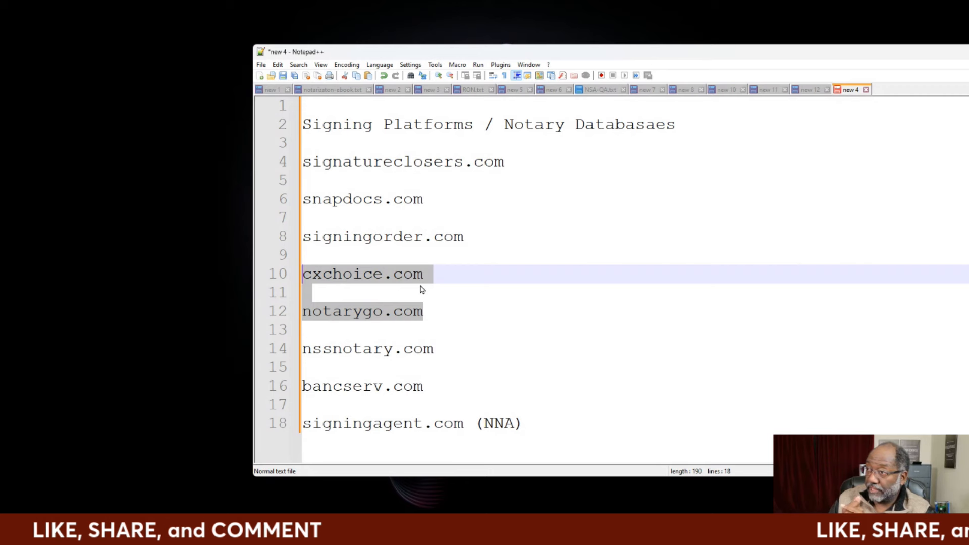
pyautogui.moveTo(491, 264)
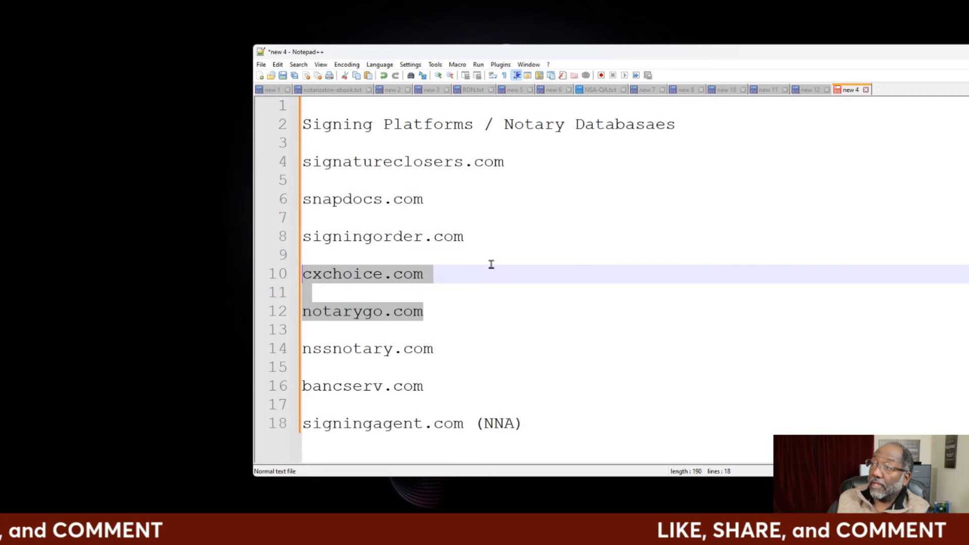
# Clear the cxchoice.com and notarygo.com highlight in the Notepad++ 'new 4' platform list
pyautogui.click(383, 237)
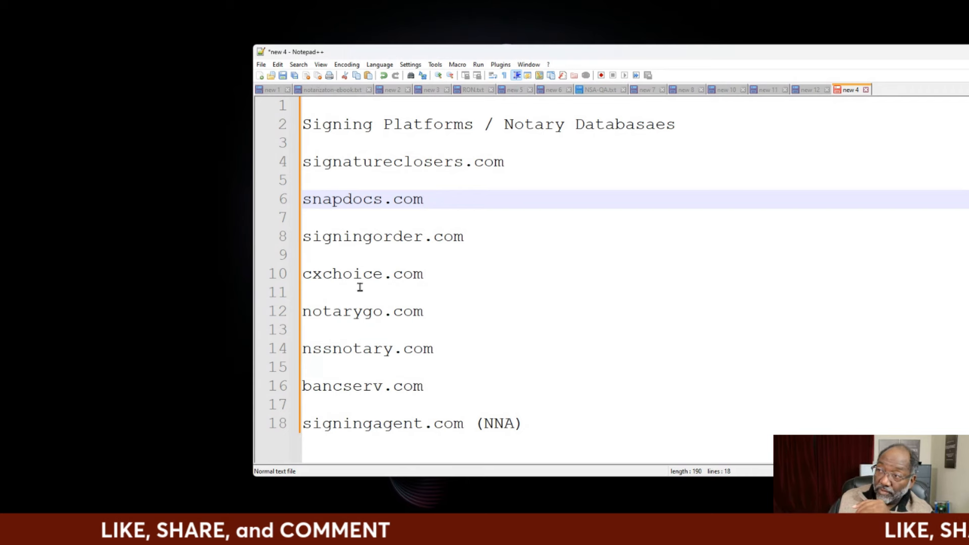
pyautogui.moveTo(369, 311)
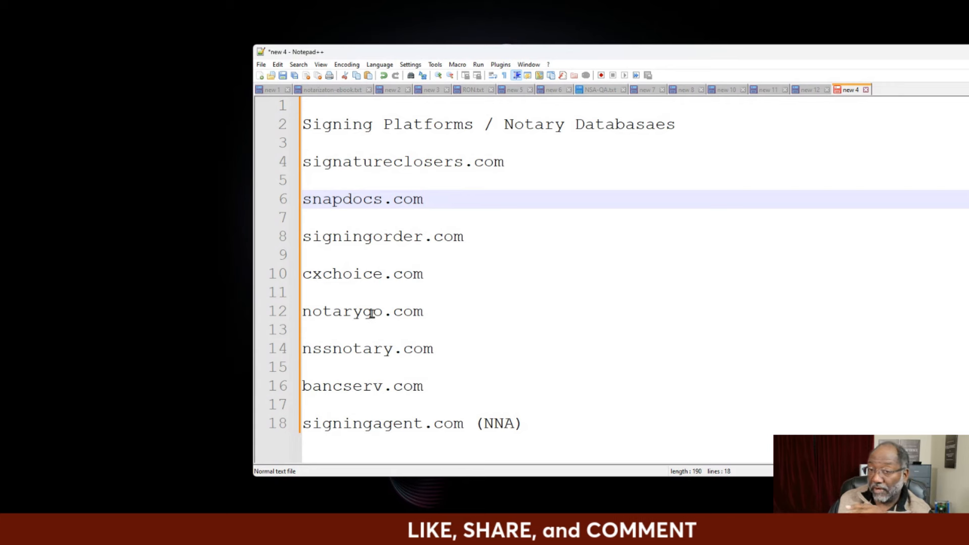
pyautogui.click(423, 199)
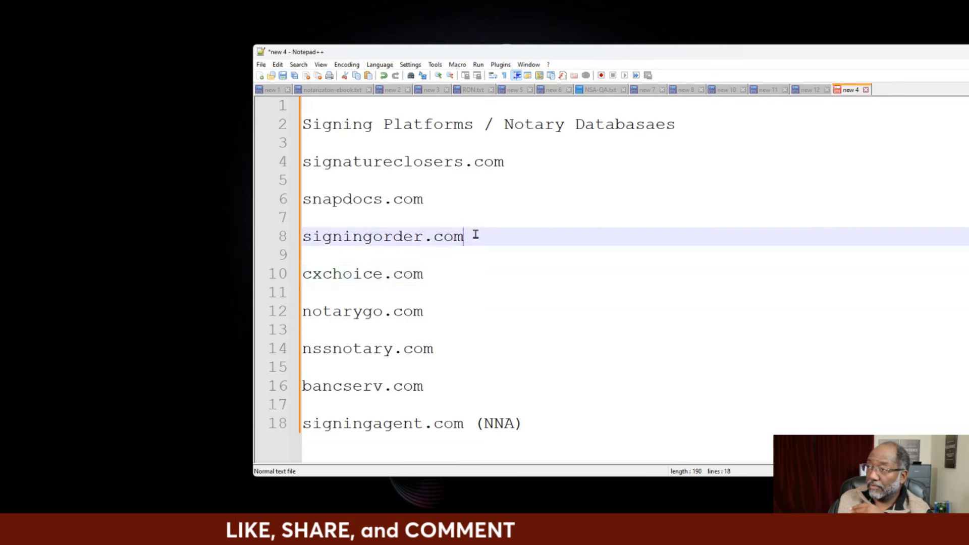
pyautogui.moveTo(302, 199); pyautogui.dragTo(463, 236)
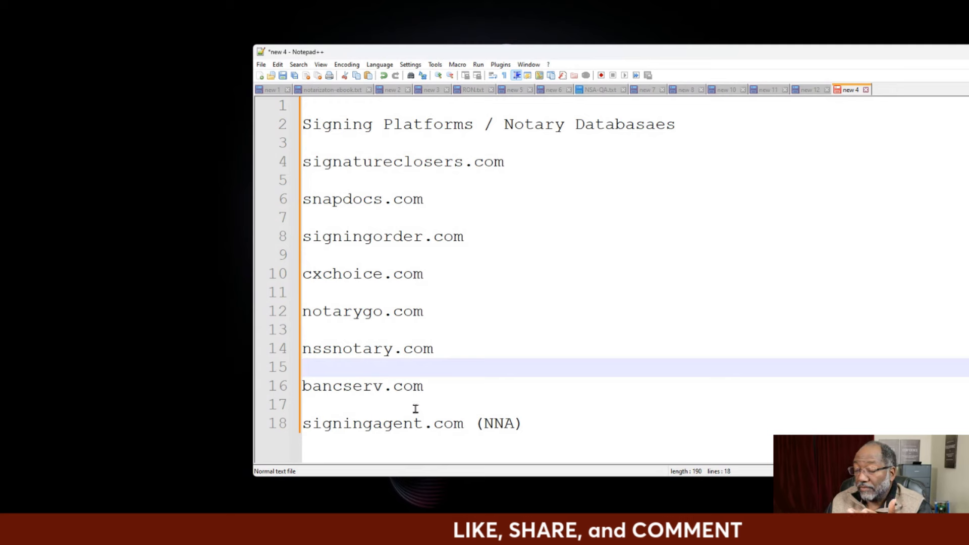
pyautogui.click(303, 367)
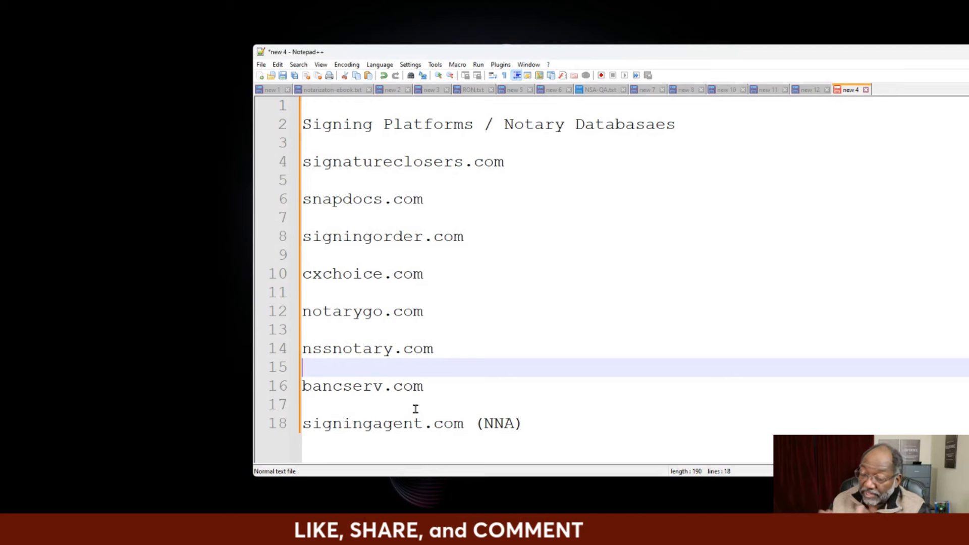